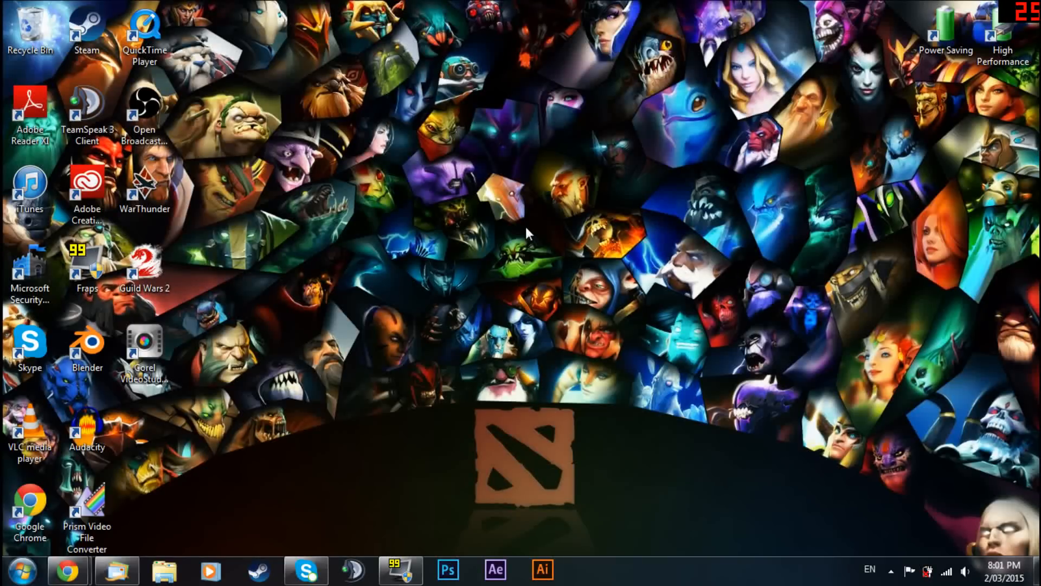
mouse_move(445, 166)
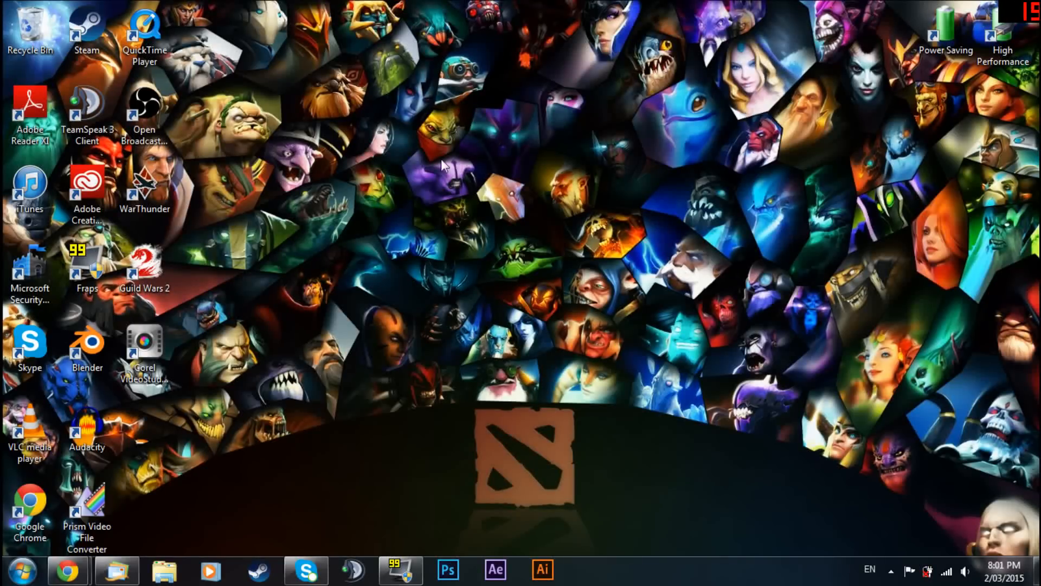
mouse_move(689, 331)
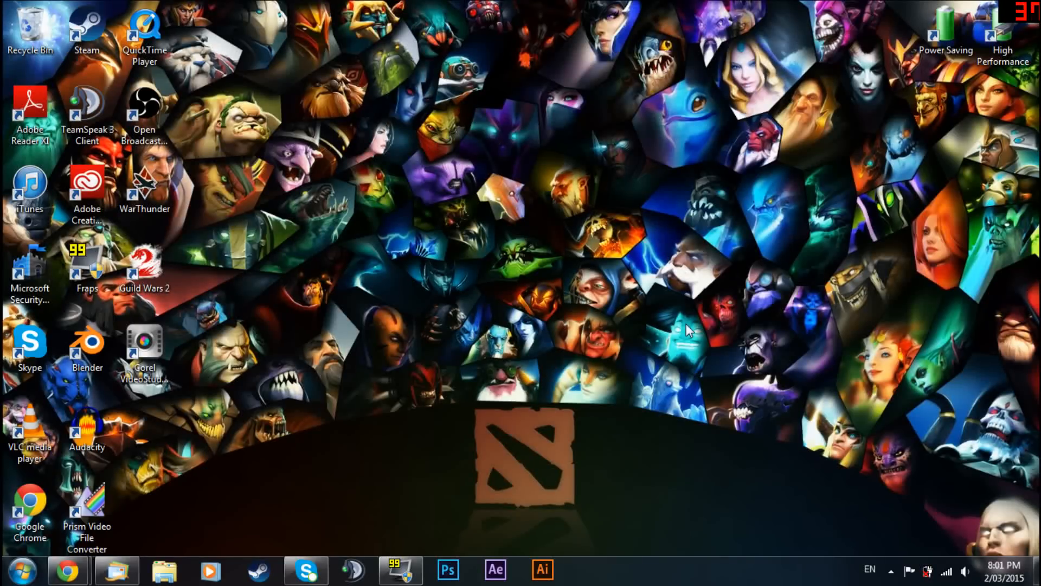
mouse_move(694, 389)
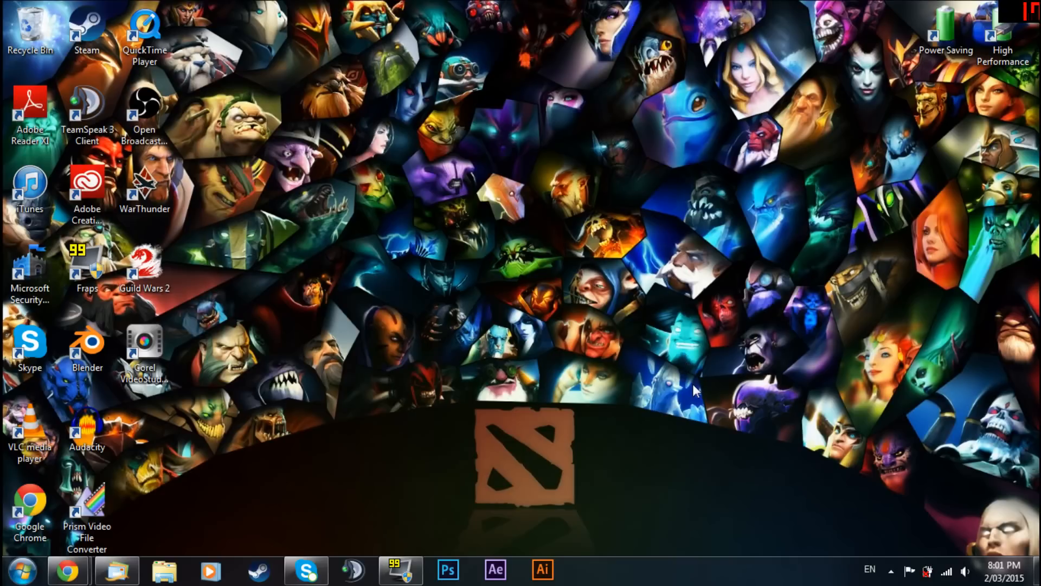
mouse_move(659, 386)
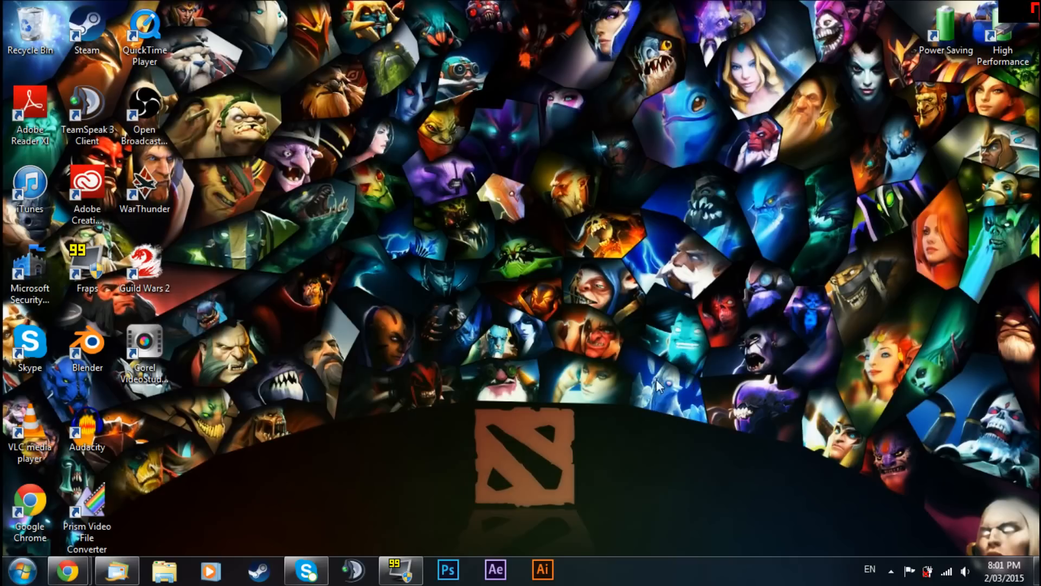
mouse_move(422, 212)
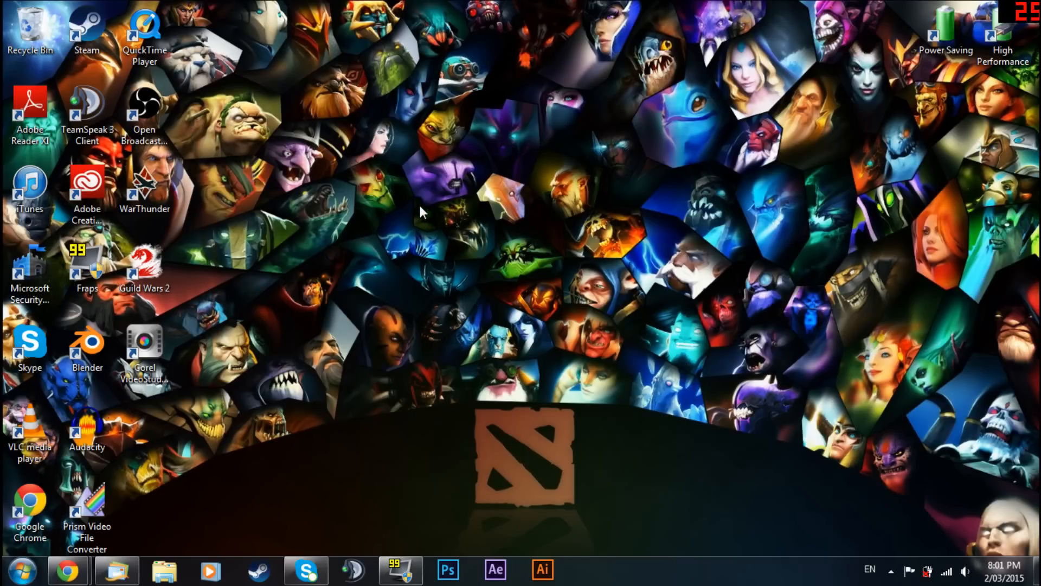
mouse_move(686, 323)
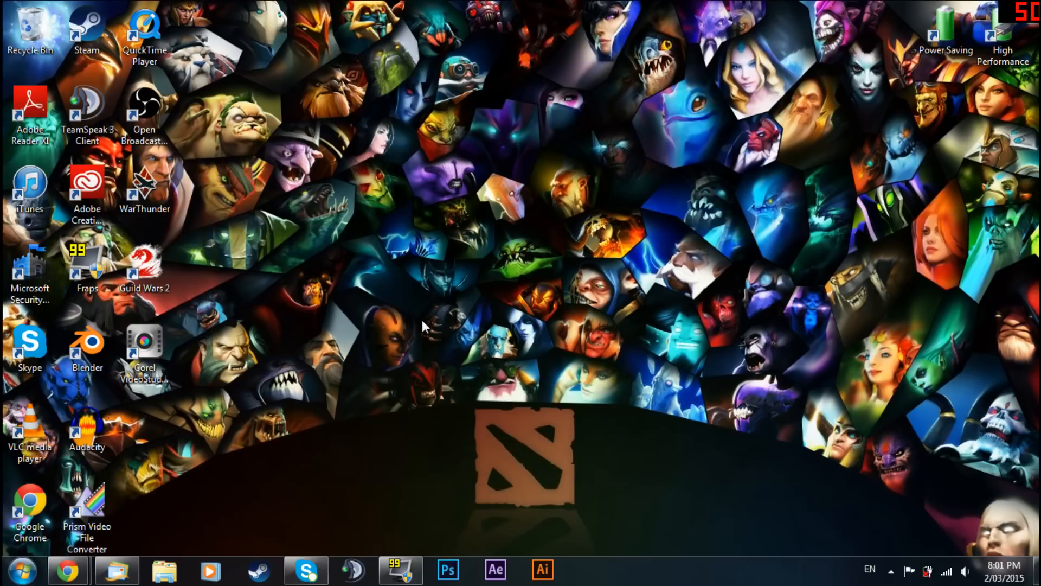
mouse_move(650, 297)
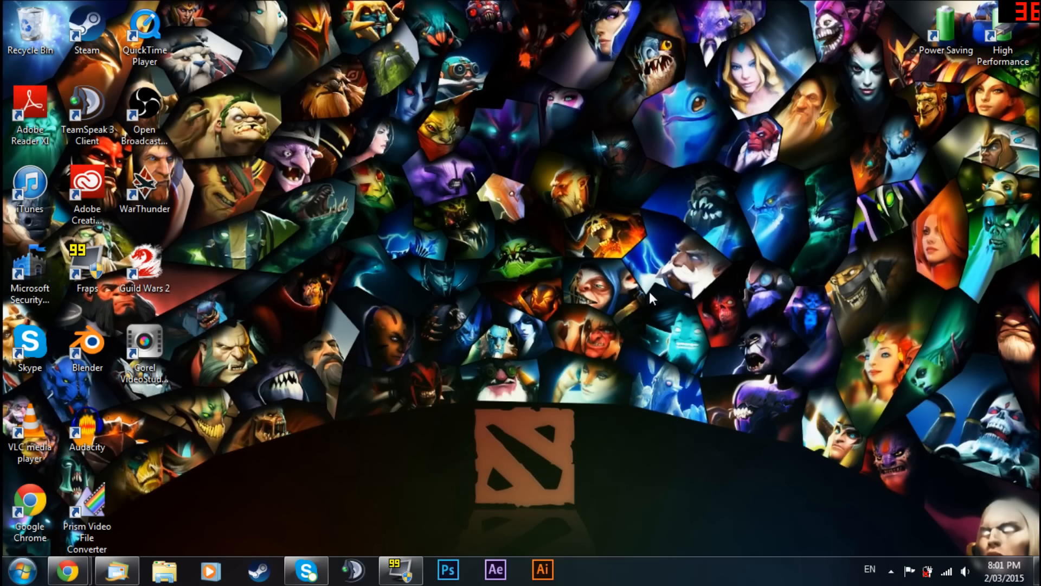
mouse_move(583, 334)
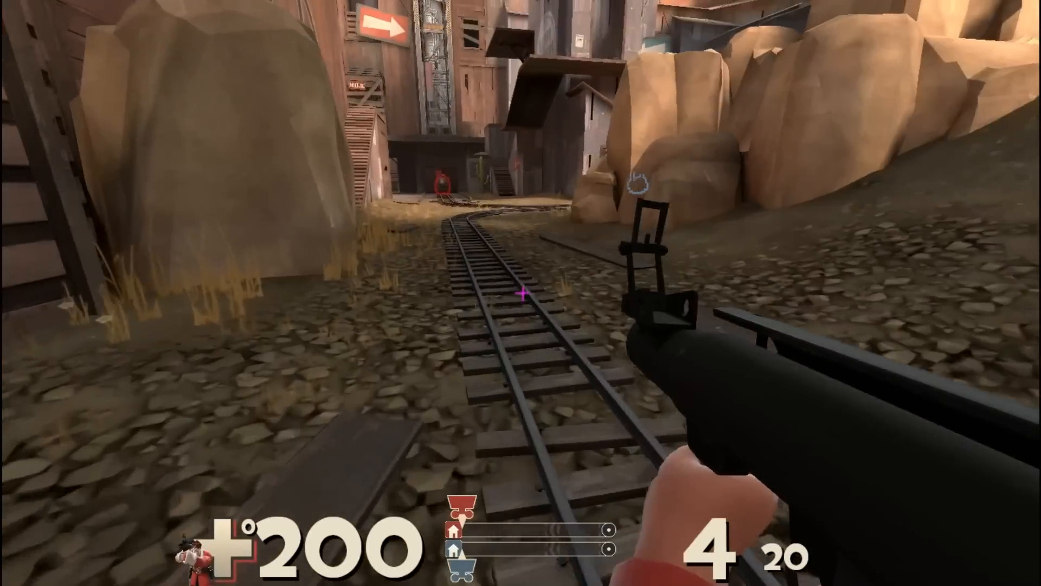
mouse_move(521, 293)
text(exec)
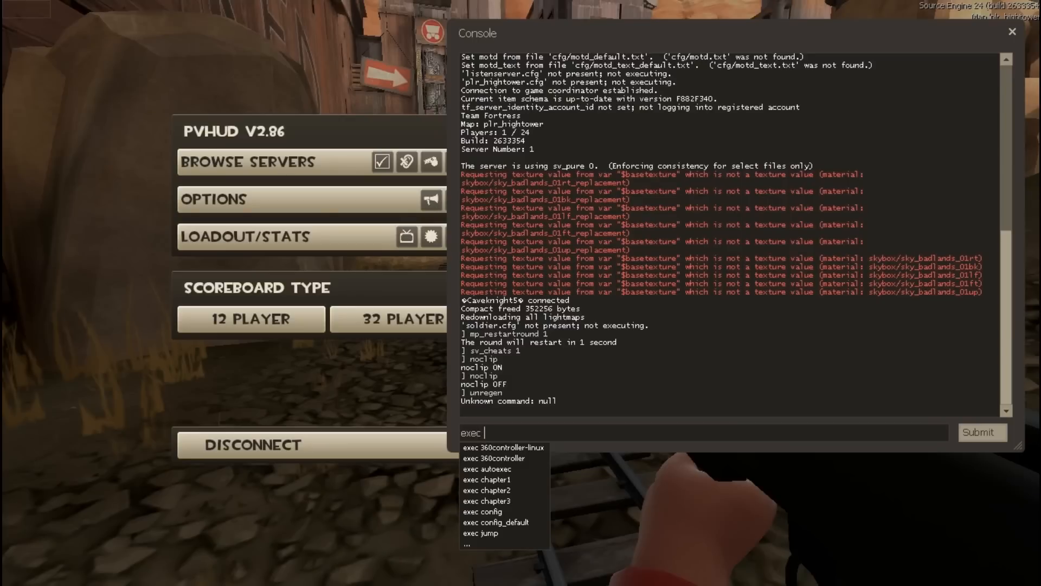
Run exec jump from the console and fire rockets to test rocket jumping
text(jum)
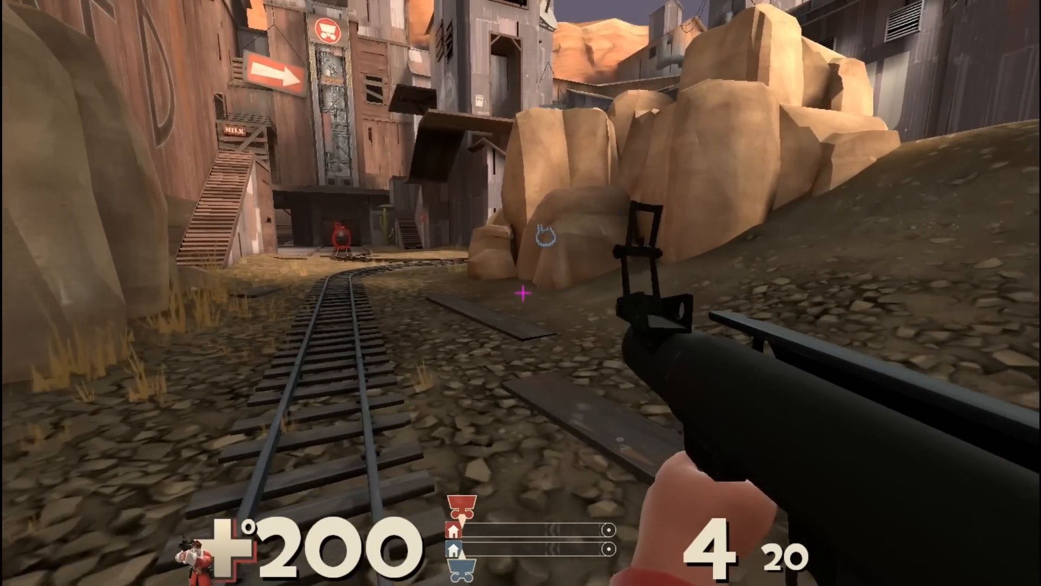
mouse_move(521, 293)
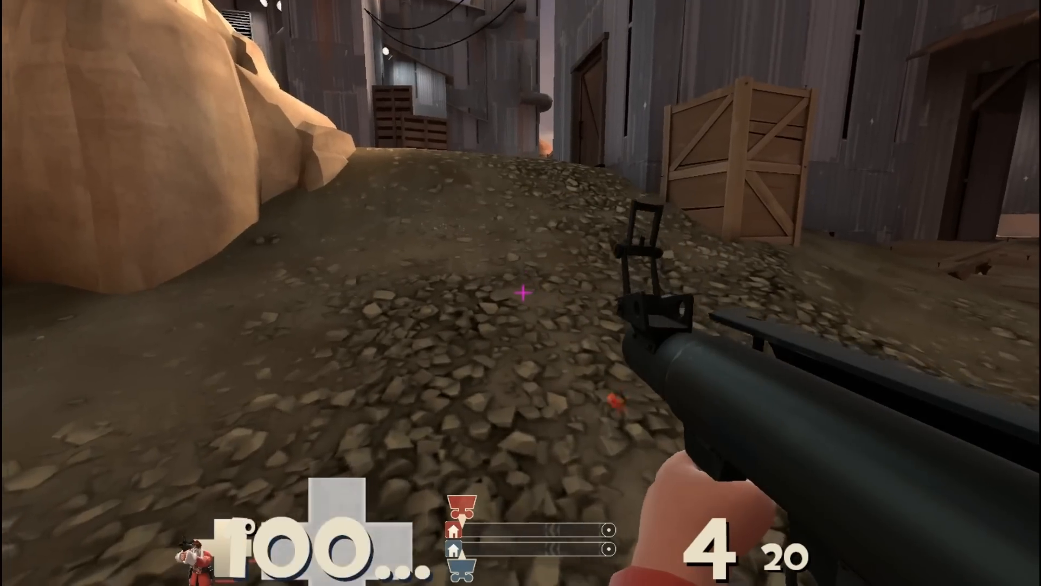
click(521, 295)
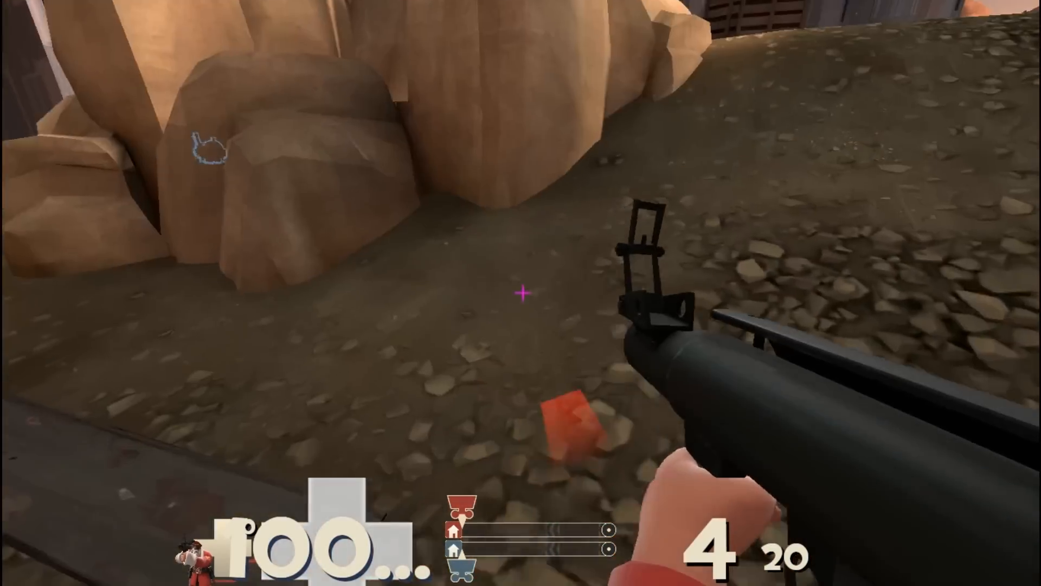
mouse_move(521, 293)
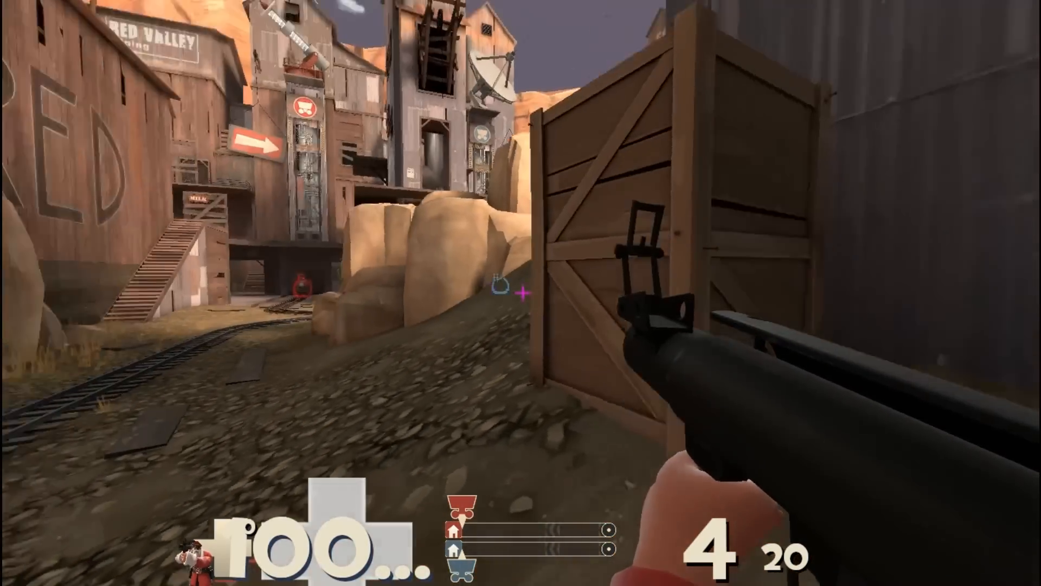
click(521, 293)
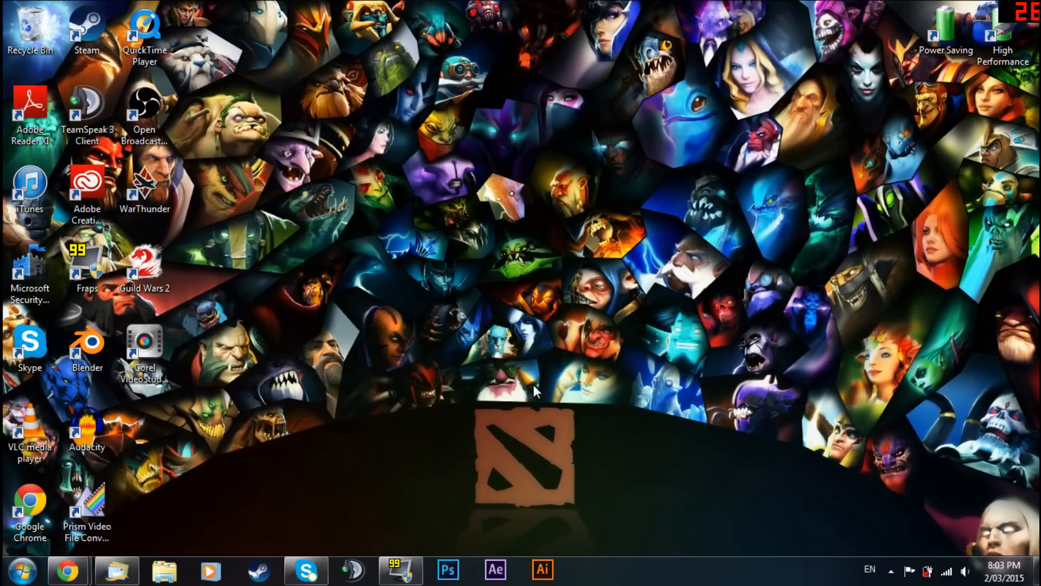
mouse_move(498, 331)
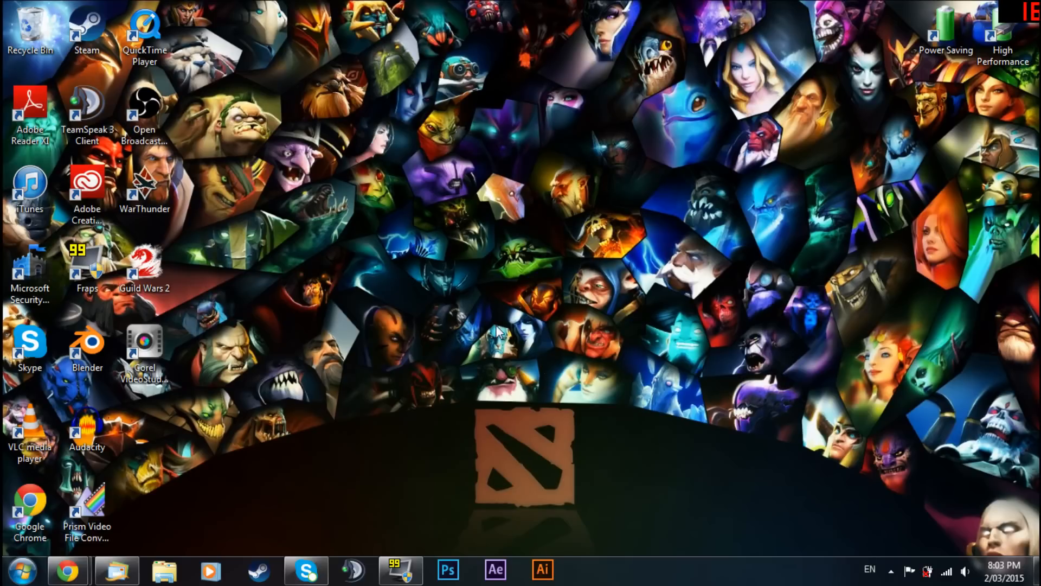
mouse_move(650, 291)
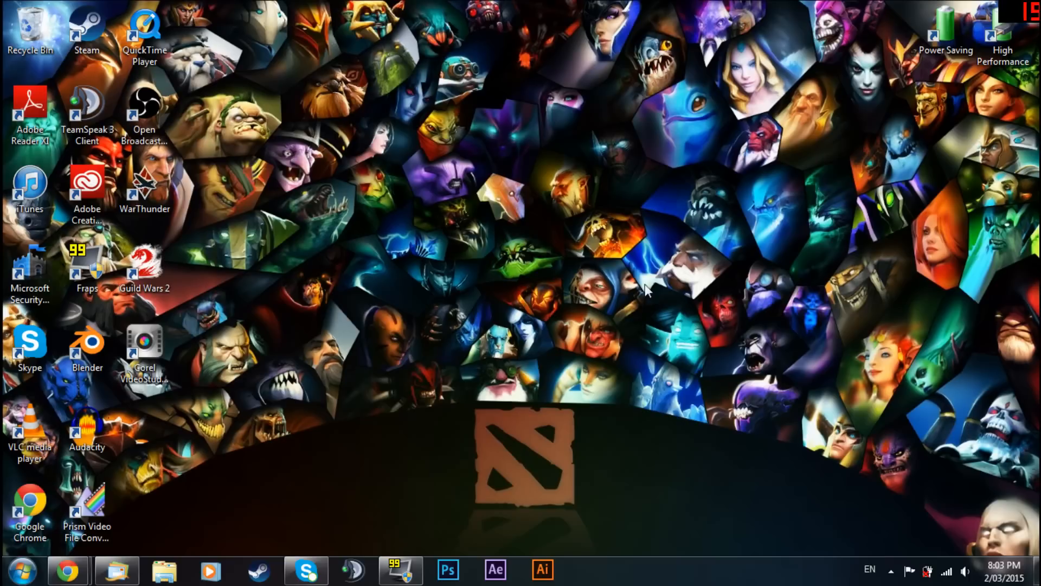
mouse_move(607, 179)
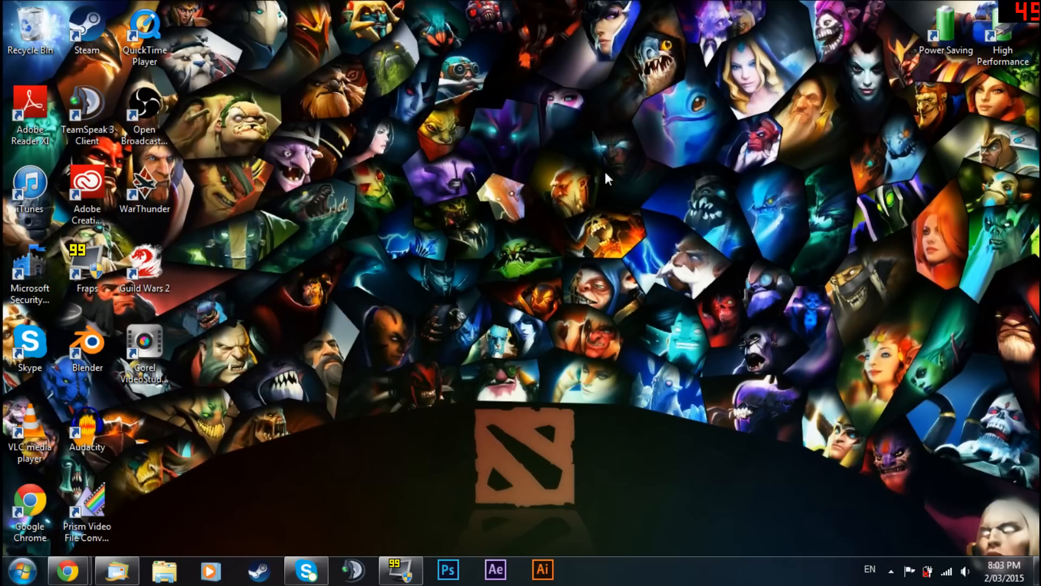
mouse_move(617, 342)
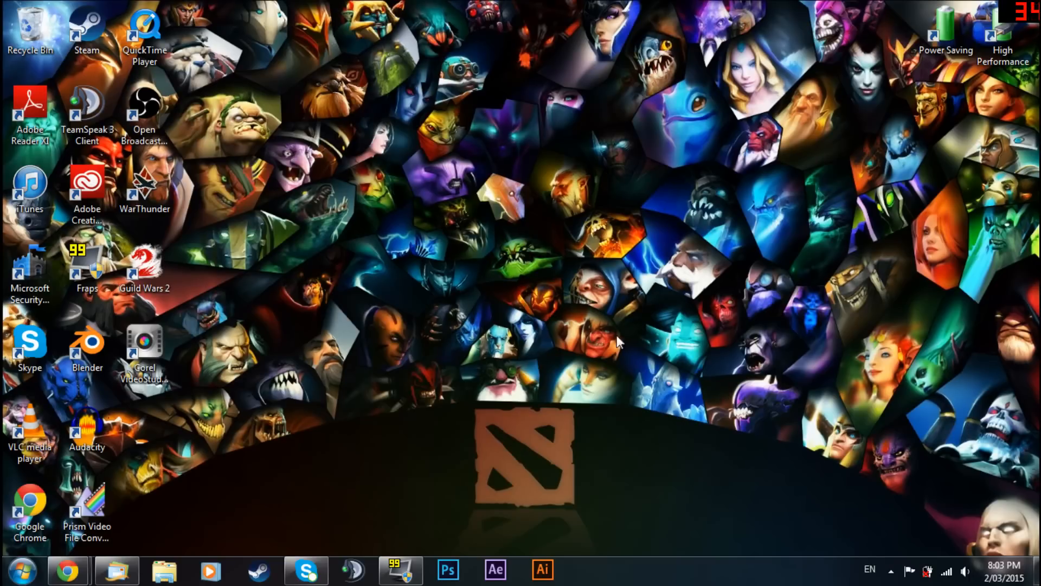
mouse_move(535, 119)
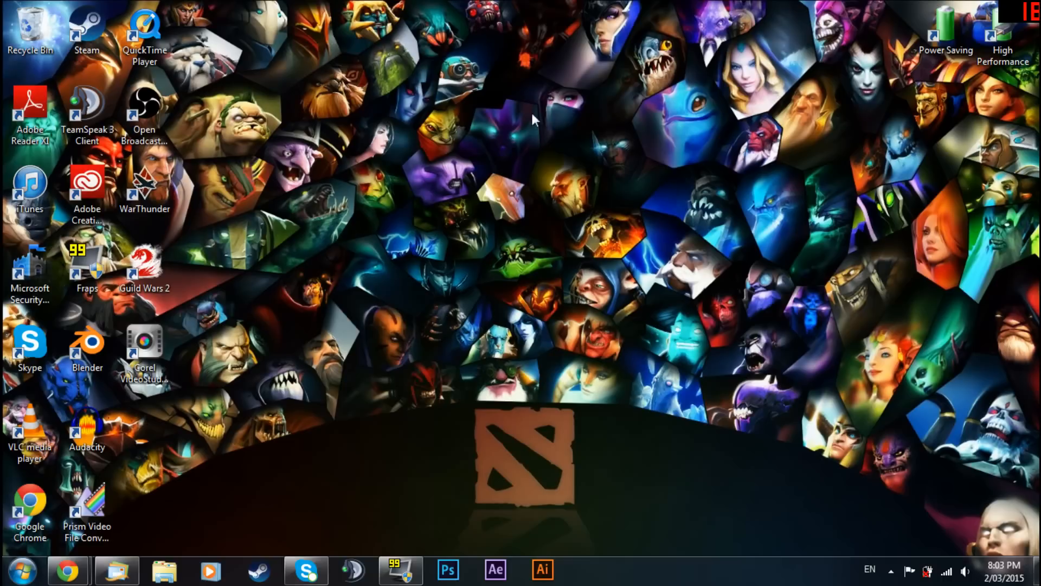
mouse_move(587, 273)
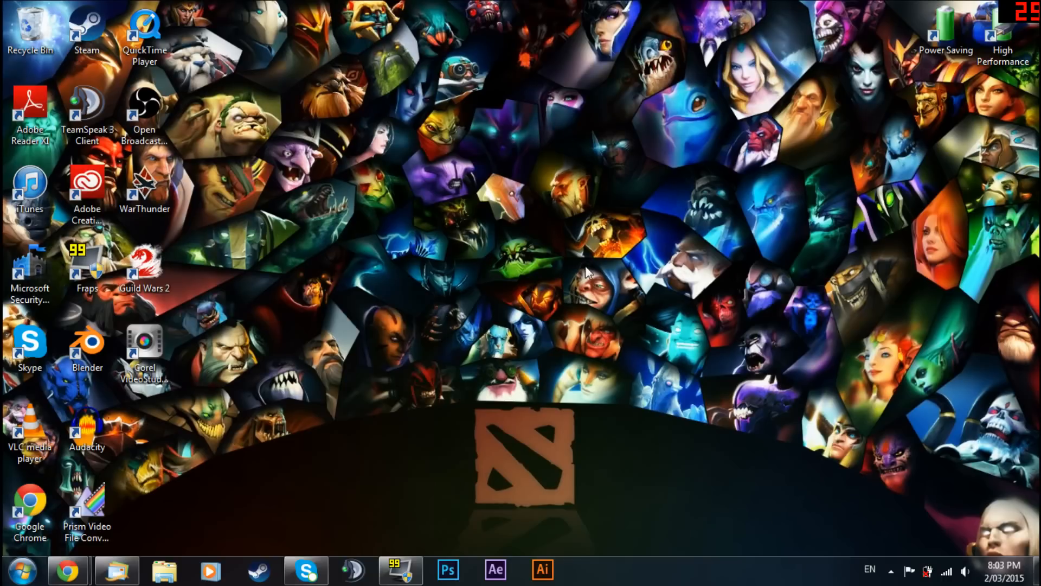
mouse_move(550, 121)
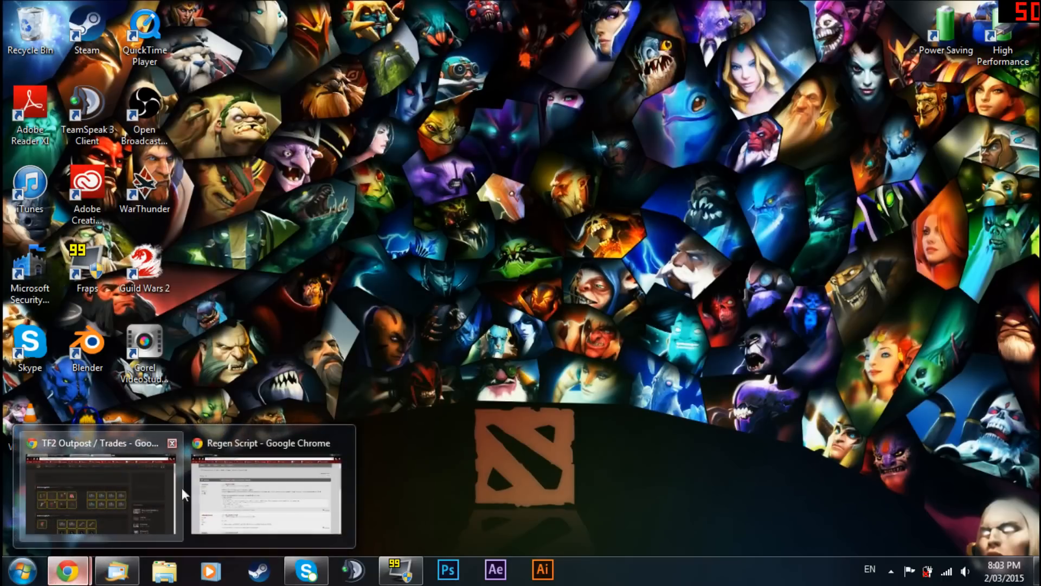
Select the whole regen script code in the TF2 Jump forum post for copying
click(265, 485)
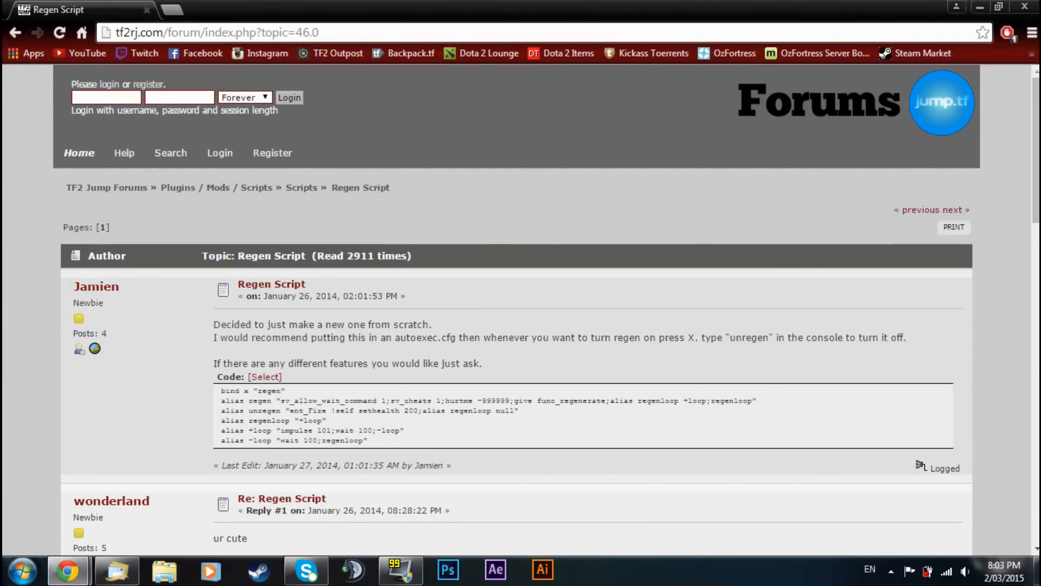
scroll(down, 3)
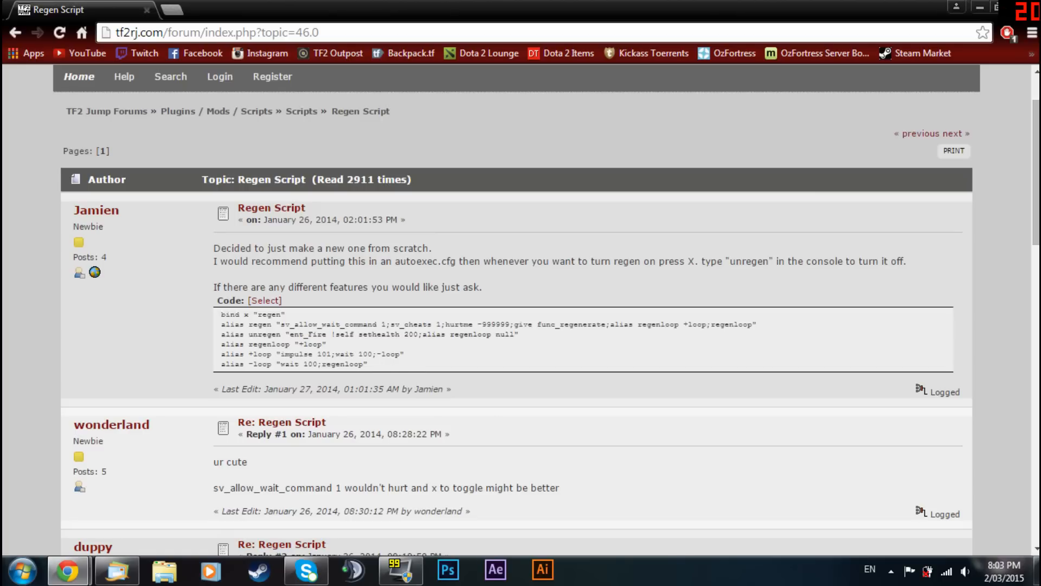
drag(221, 315, 310, 344)
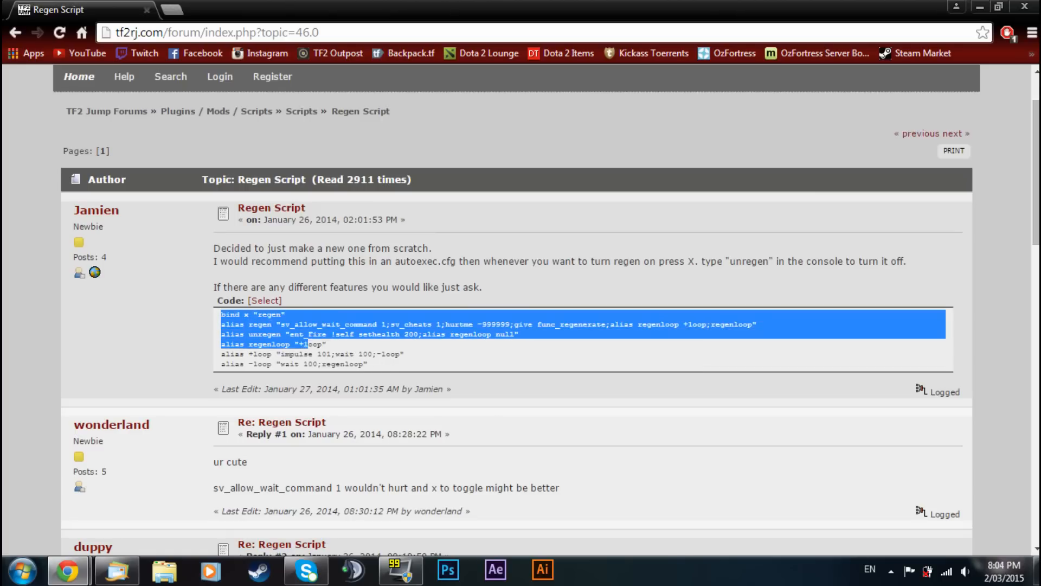
drag(306, 344, 407, 351)
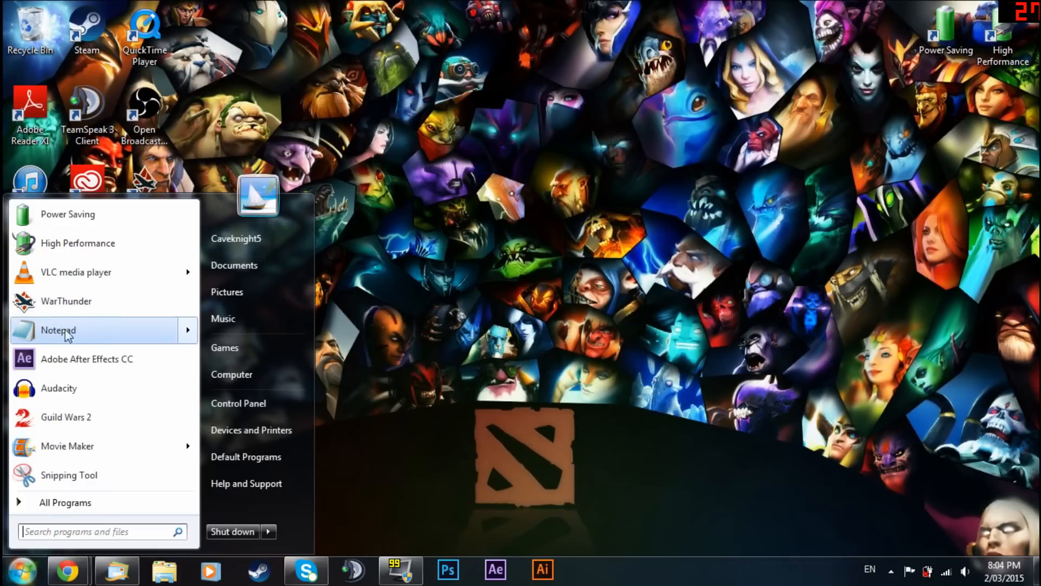
Paste the regen script into a new Notepad document with the bind key changed from x to p
click(59, 330)
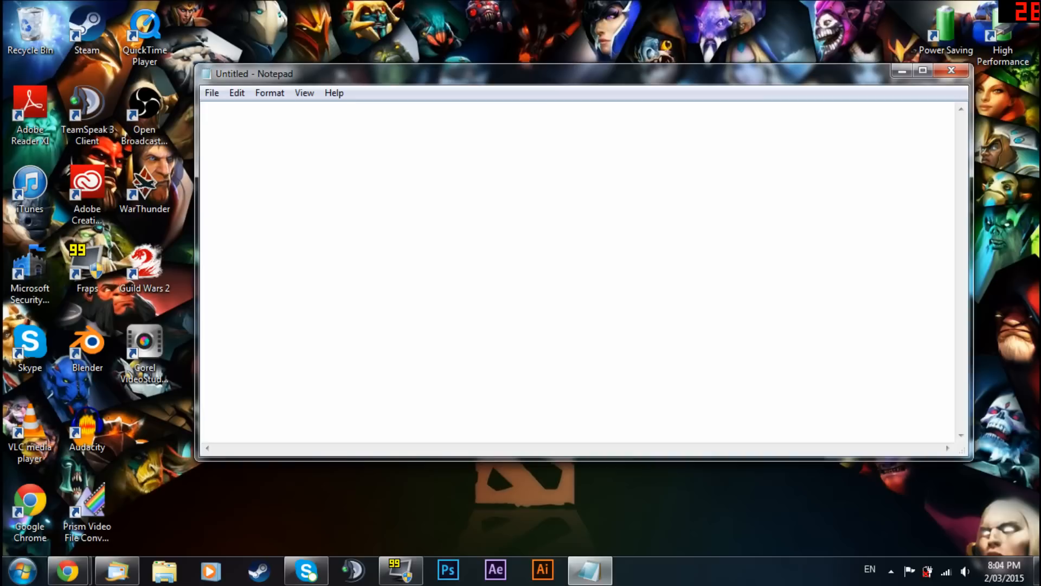
text(bind x "regen")
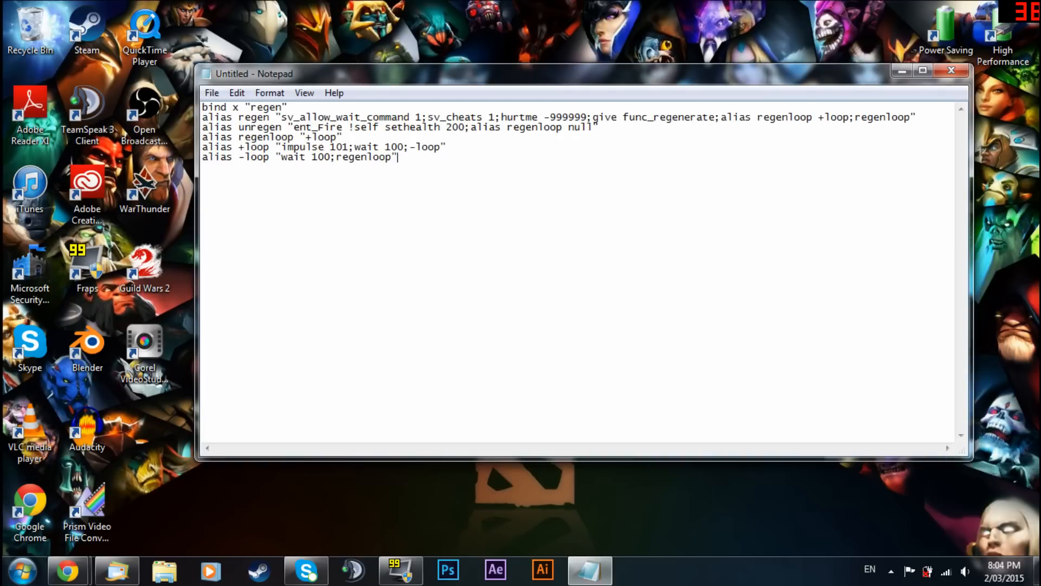
double_click(235, 108)
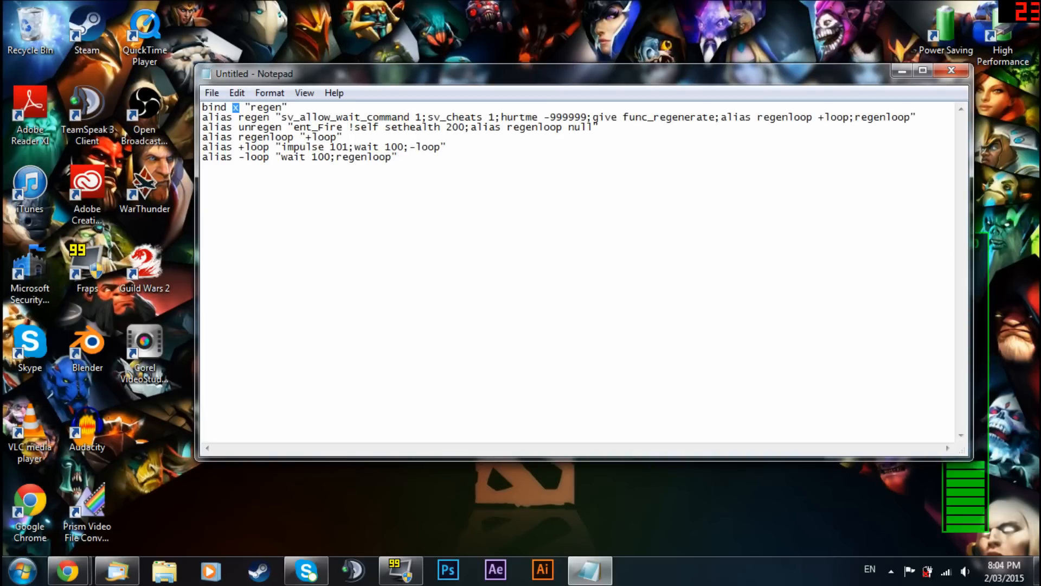
text(p)
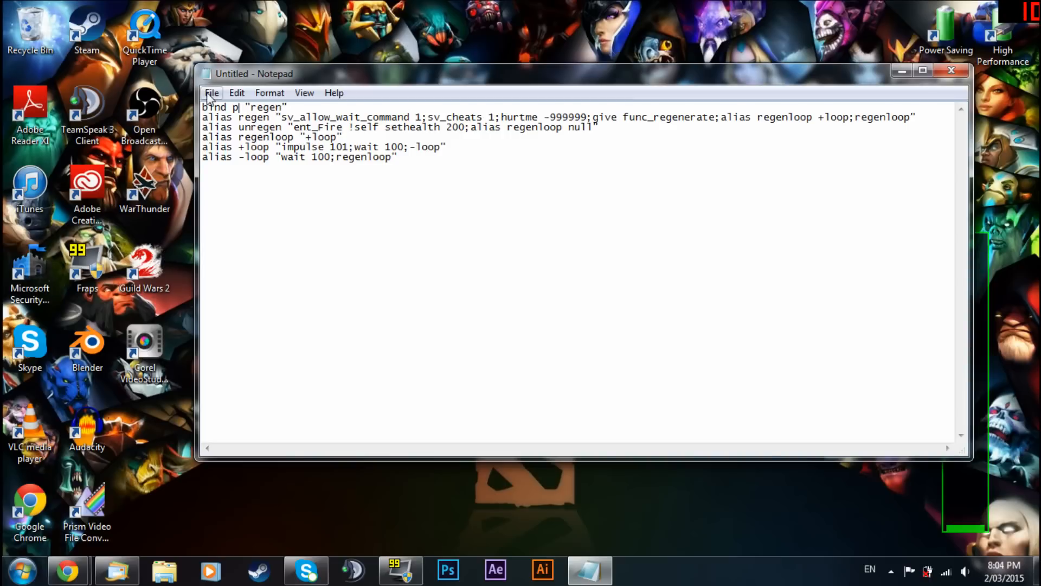
click(212, 92)
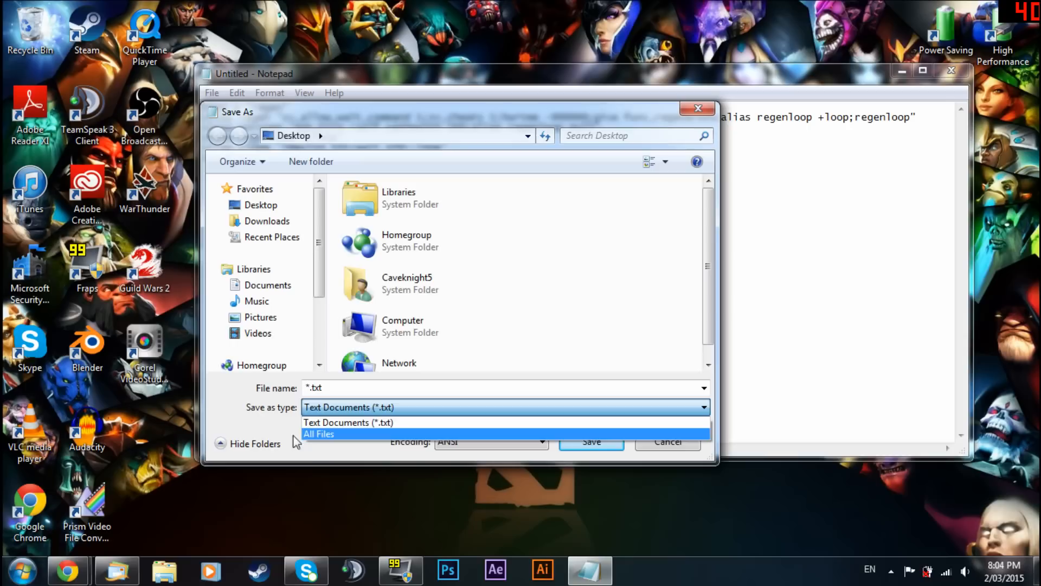
Set Save as type to All Files and enter the file name autoexec.cfg
click(349, 407)
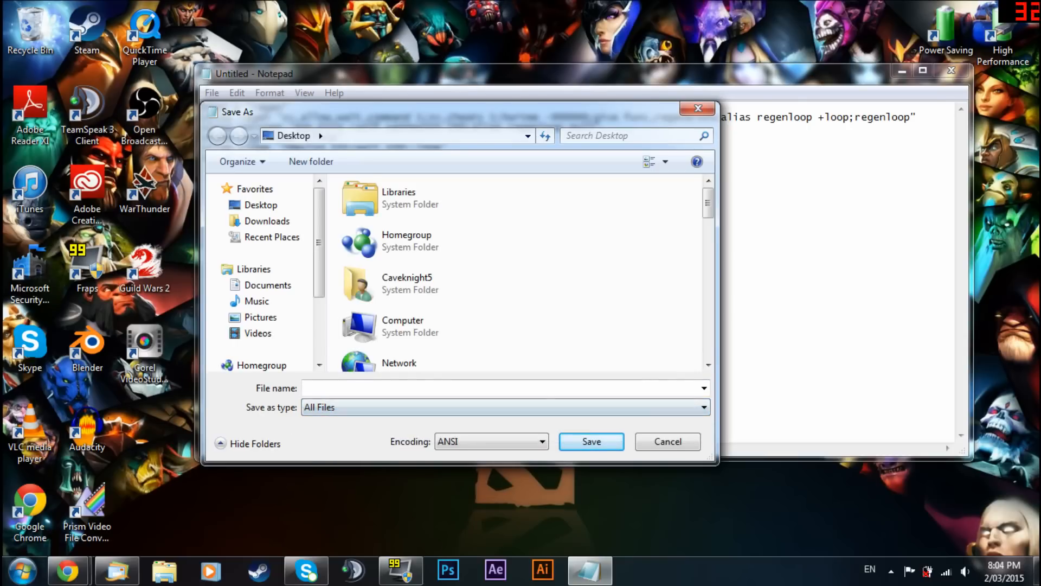
text(autoexec)
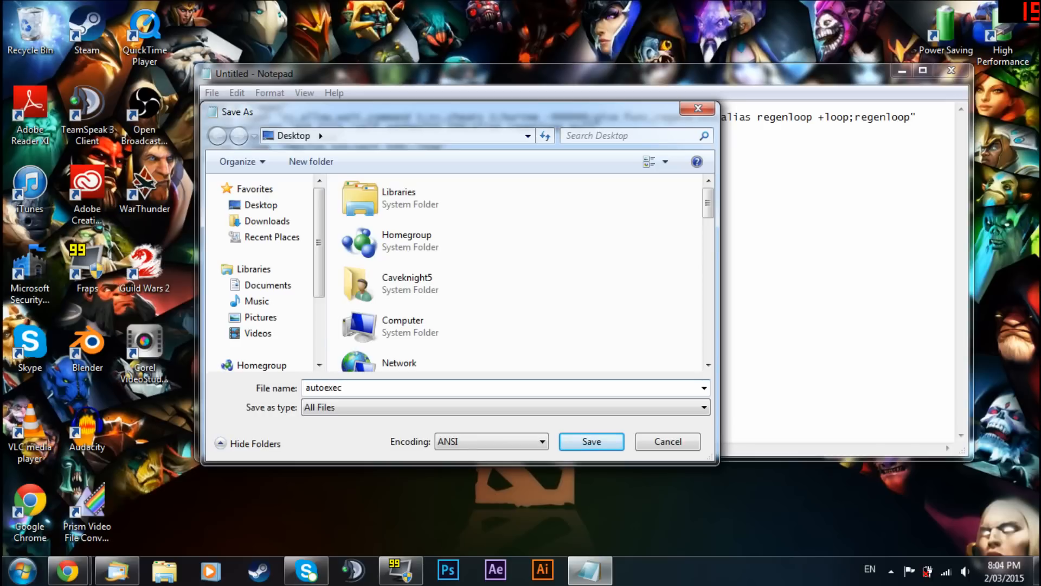
text(.cfg)
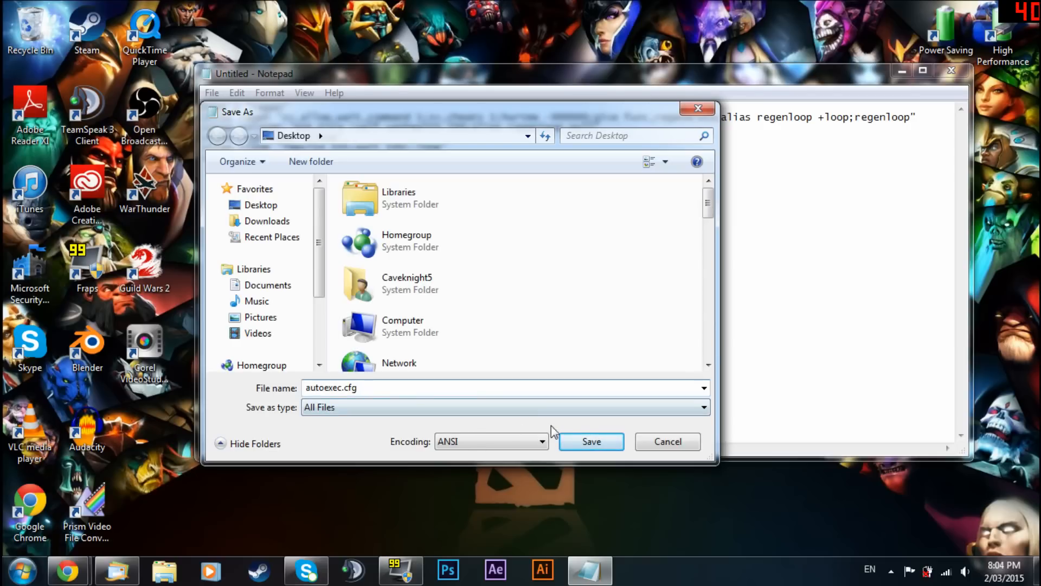
Save autoexec.cfg to the Desktop, close Notepad and move its icon to the desktop's right side
click(591, 442)
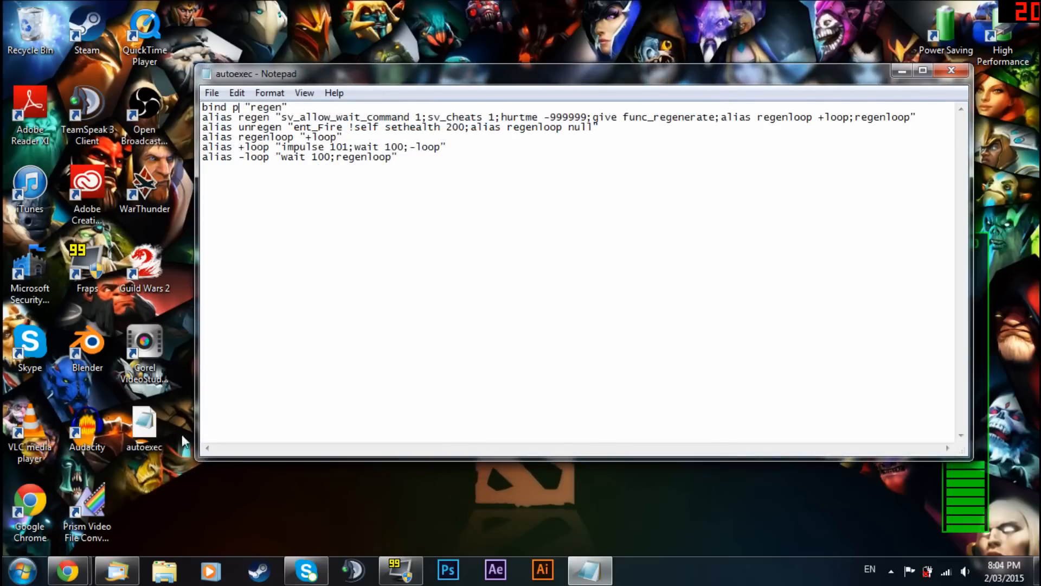
click(951, 72)
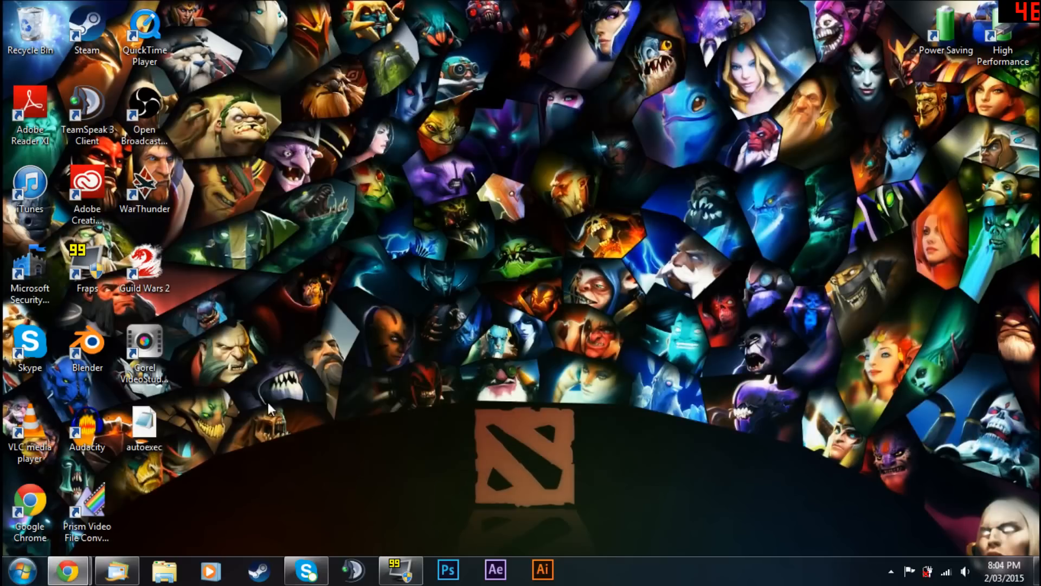
drag(144, 428, 601, 269)
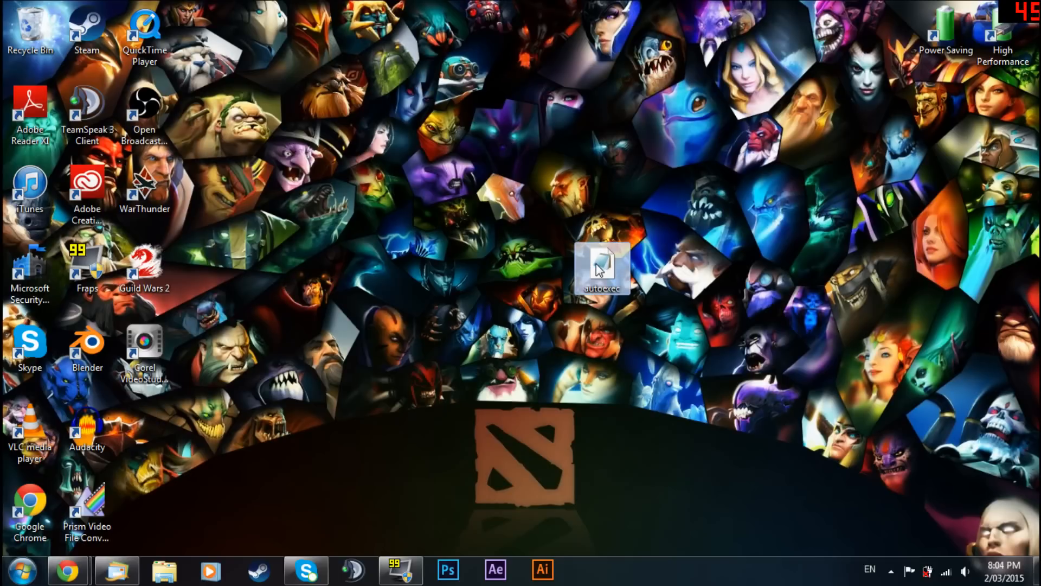
drag(601, 269, 945, 348)
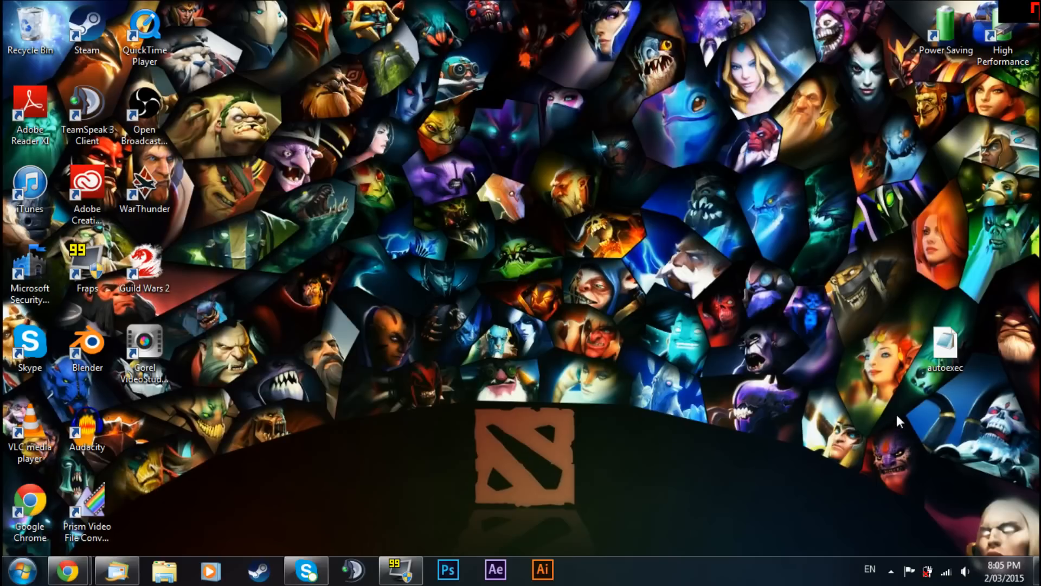
mouse_move(945, 345)
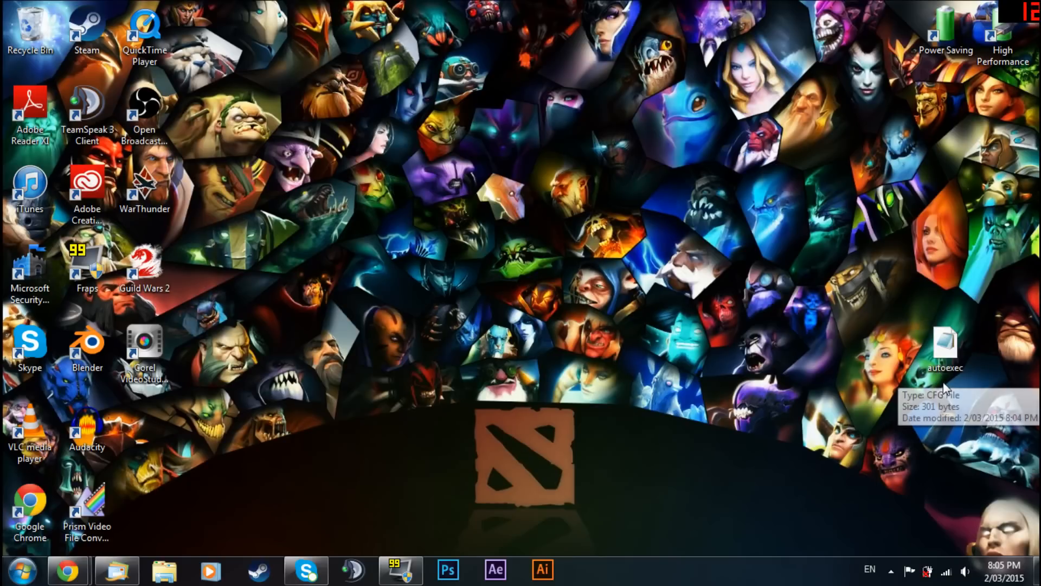
mouse_move(954, 397)
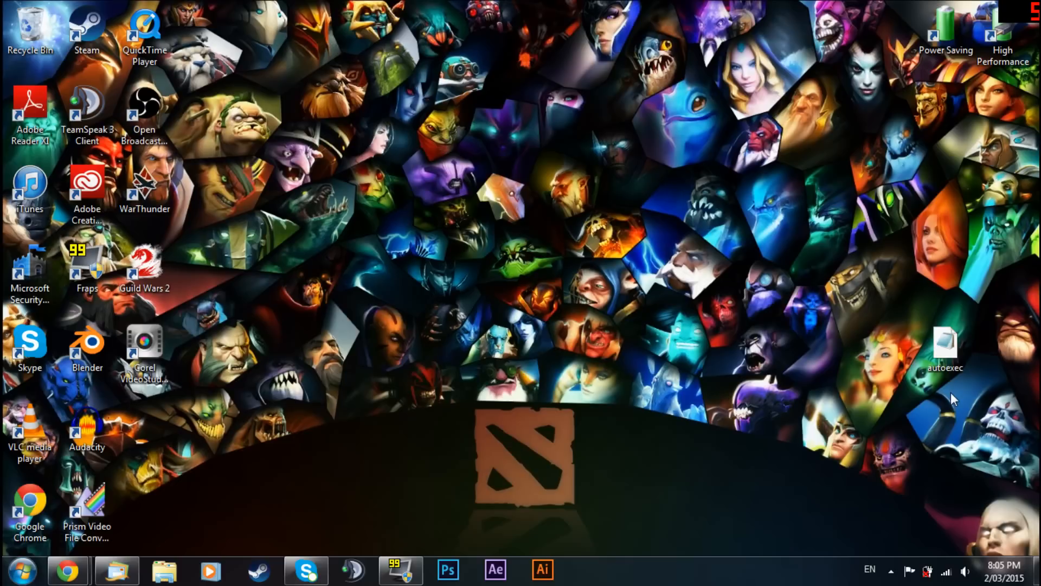
mouse_move(955, 391)
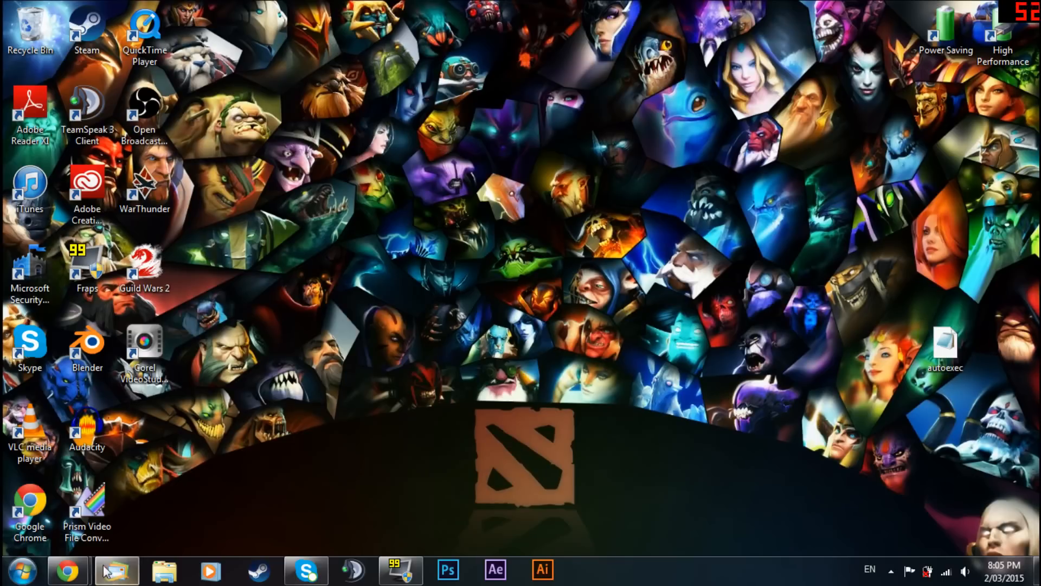
mouse_move(206, 511)
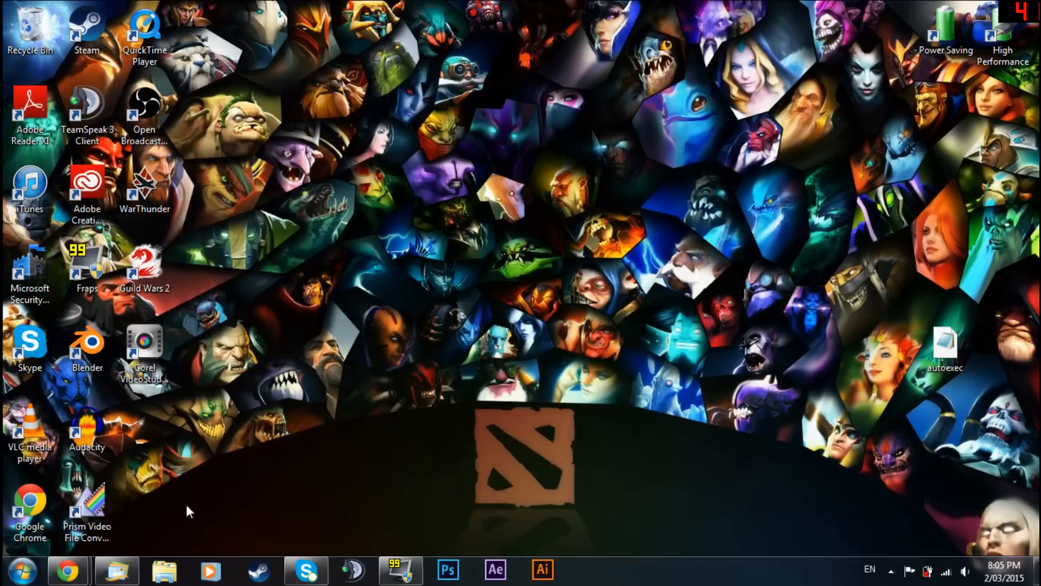
mouse_move(501, 259)
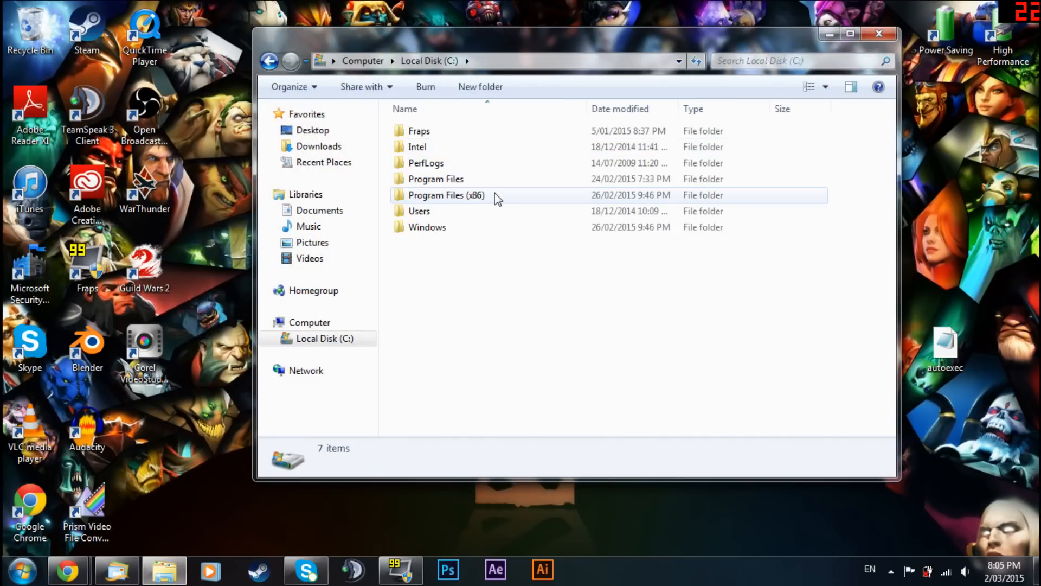
Browse into Program Files (x86) > Steam > steamapps > common
click(437, 179)
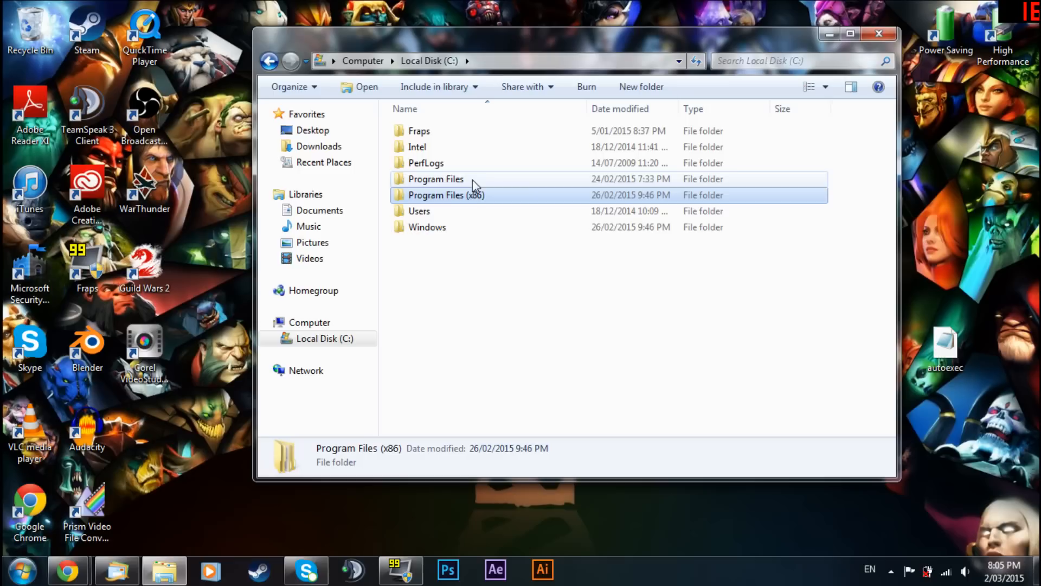
click(446, 194)
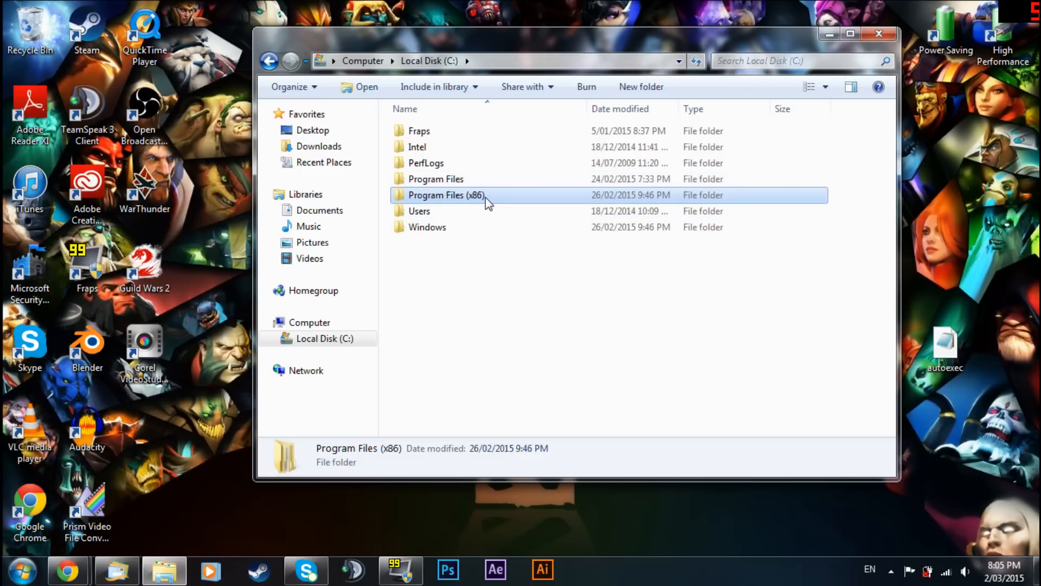
double_click(446, 194)
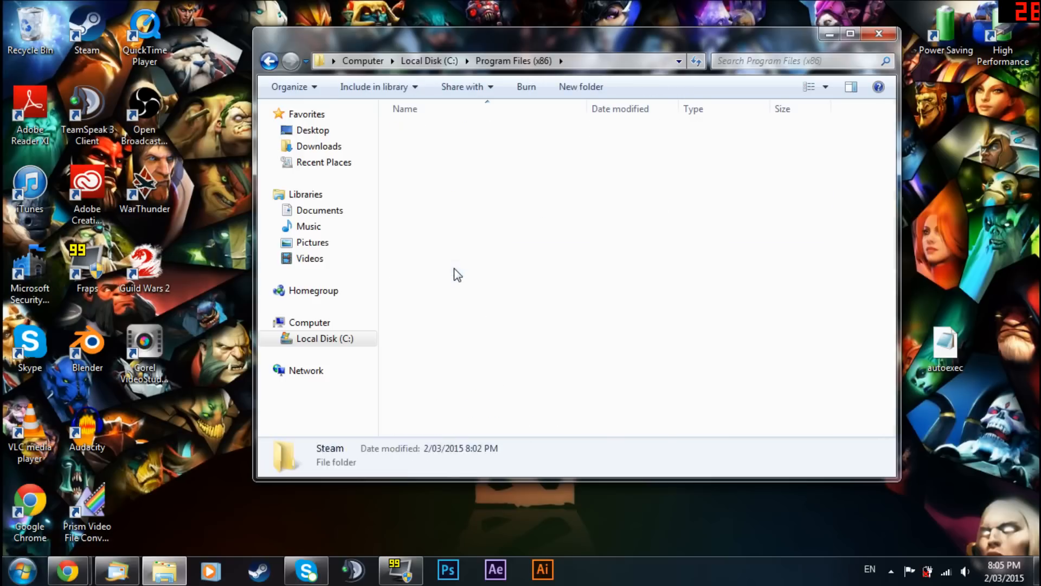
double_click(329, 455)
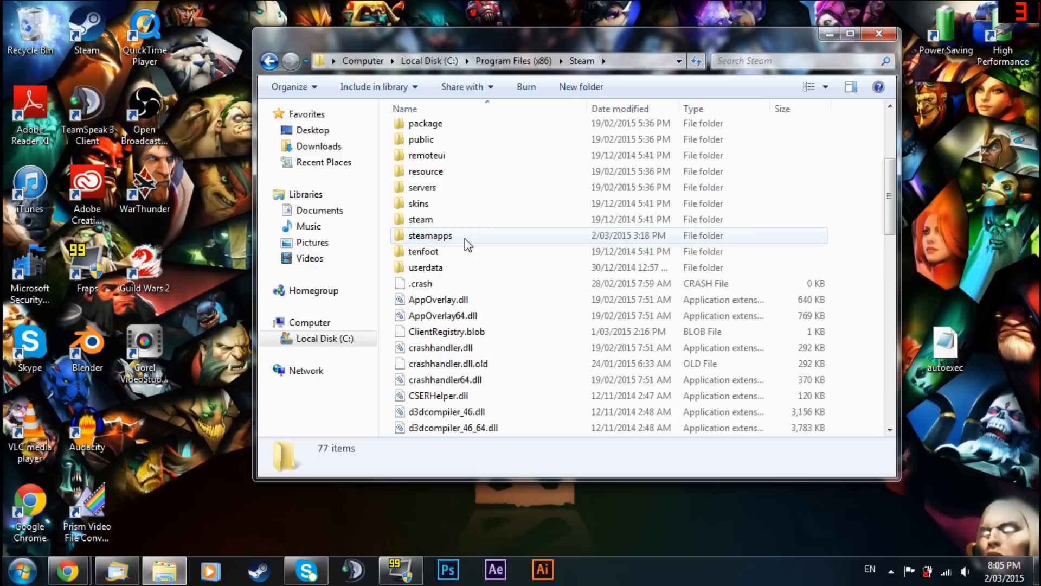
double_click(431, 235)
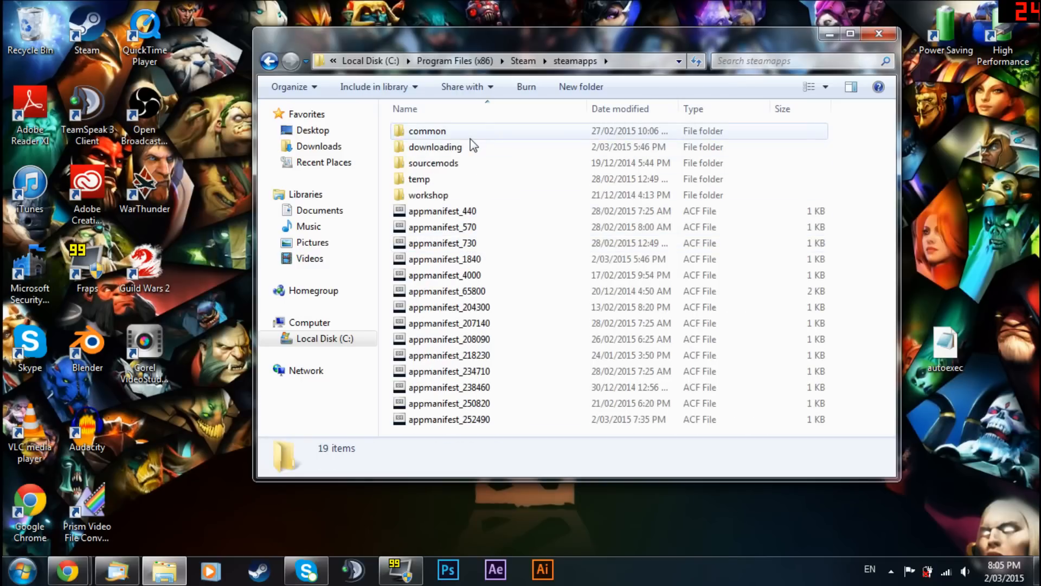
double_click(428, 131)
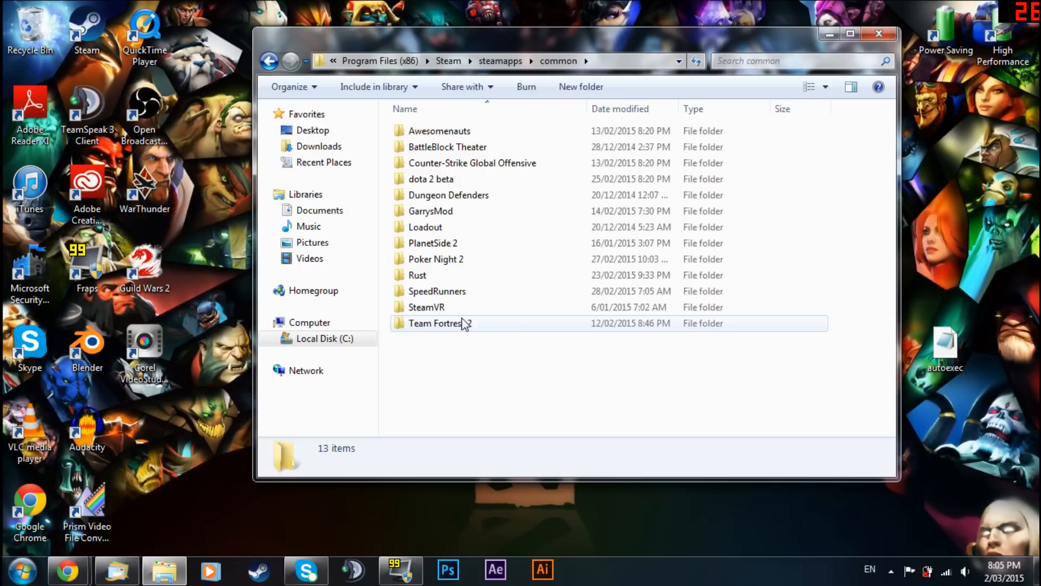
Continue into Team Fortress 2 > tf > cfg to reach the config folder
double_click(439, 324)
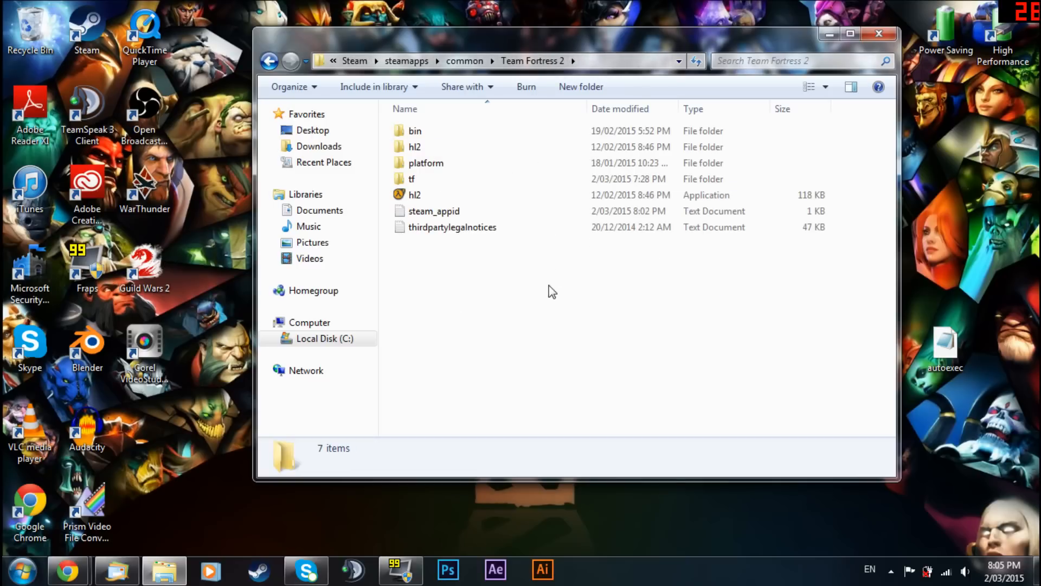
double_click(411, 179)
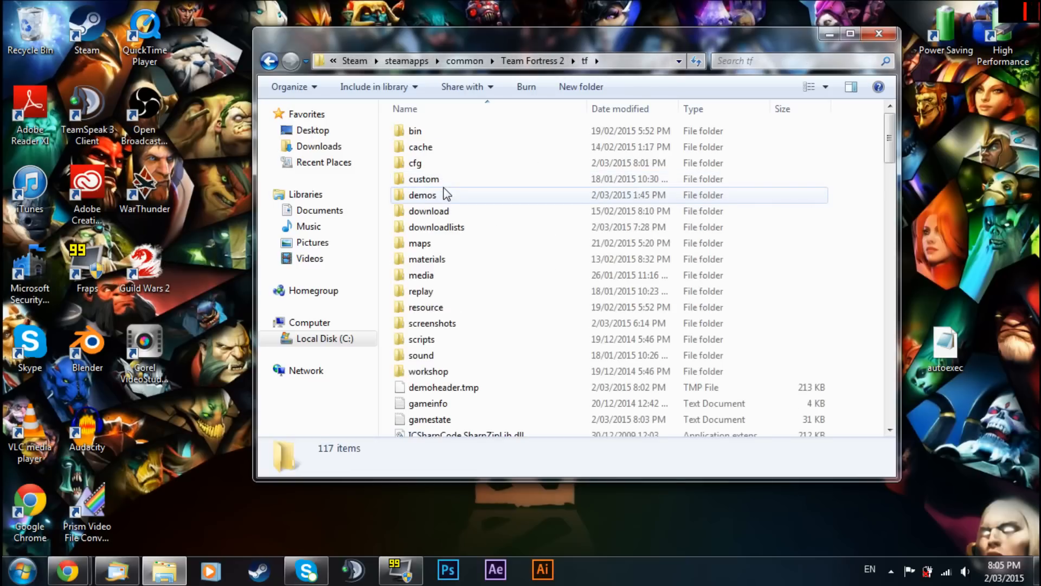
scroll(down, 3)
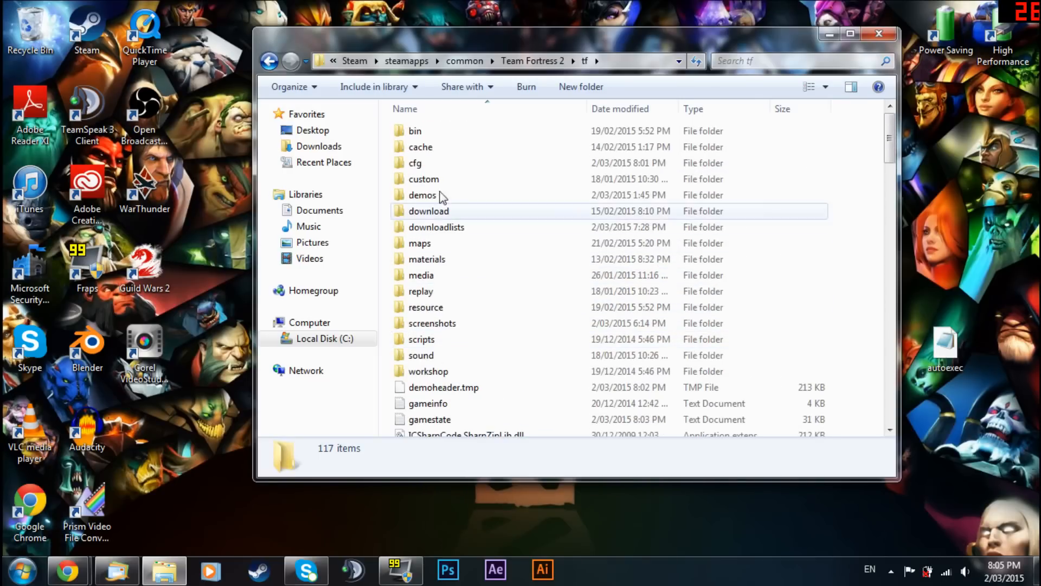
mouse_move(465, 167)
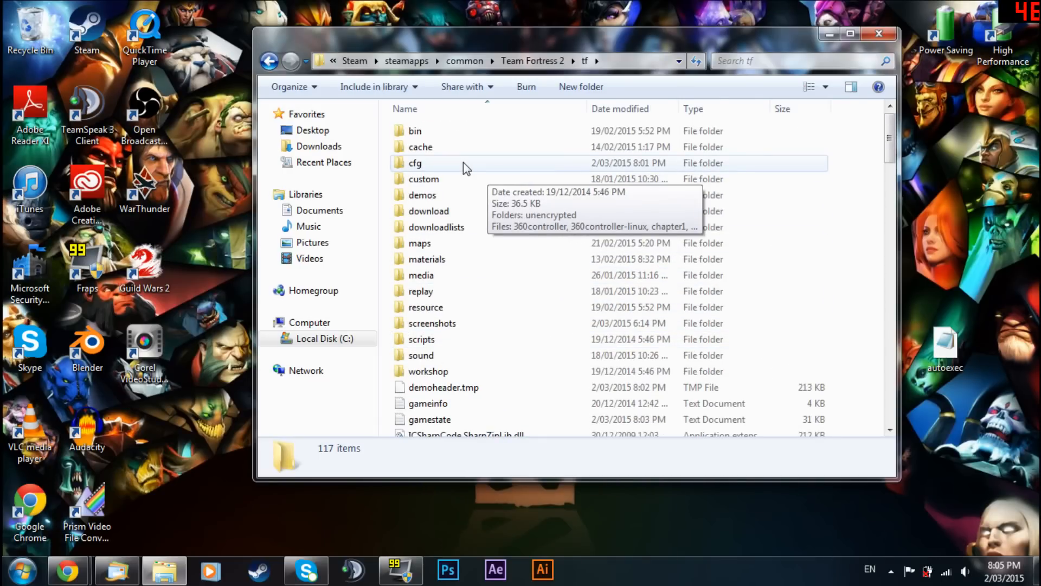
double_click(415, 162)
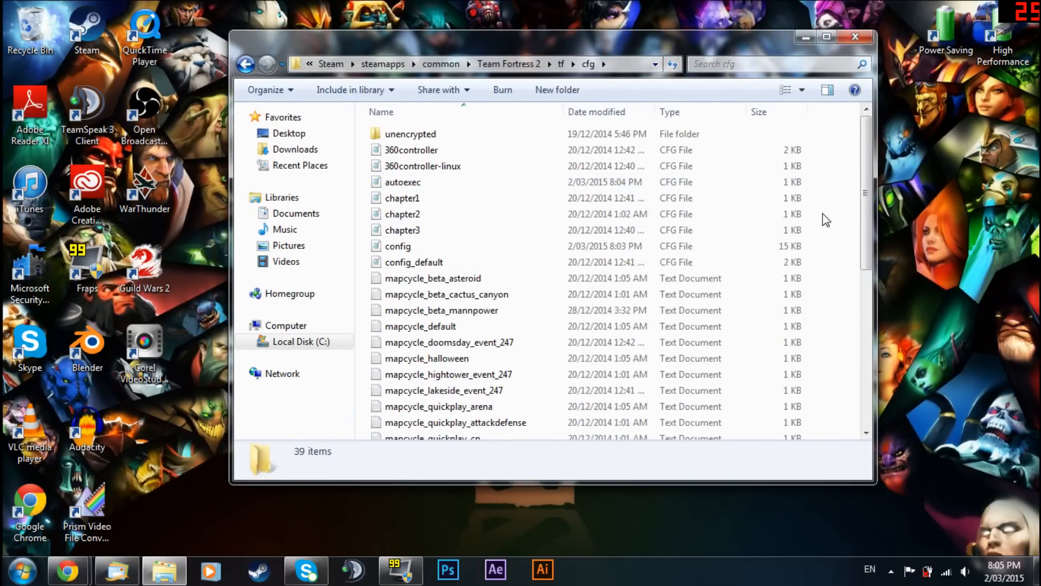
mouse_move(403, 182)
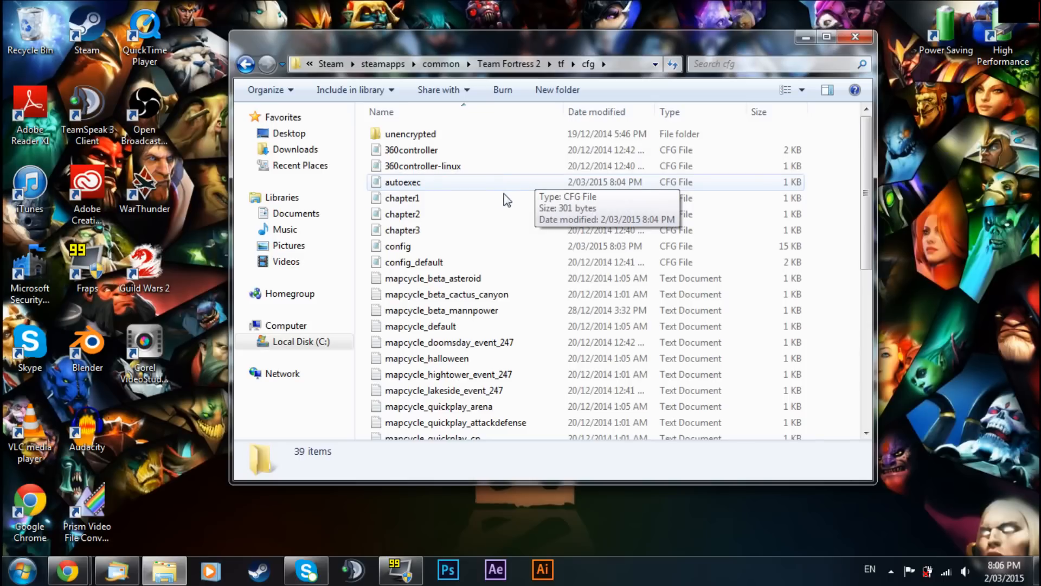
mouse_move(502, 193)
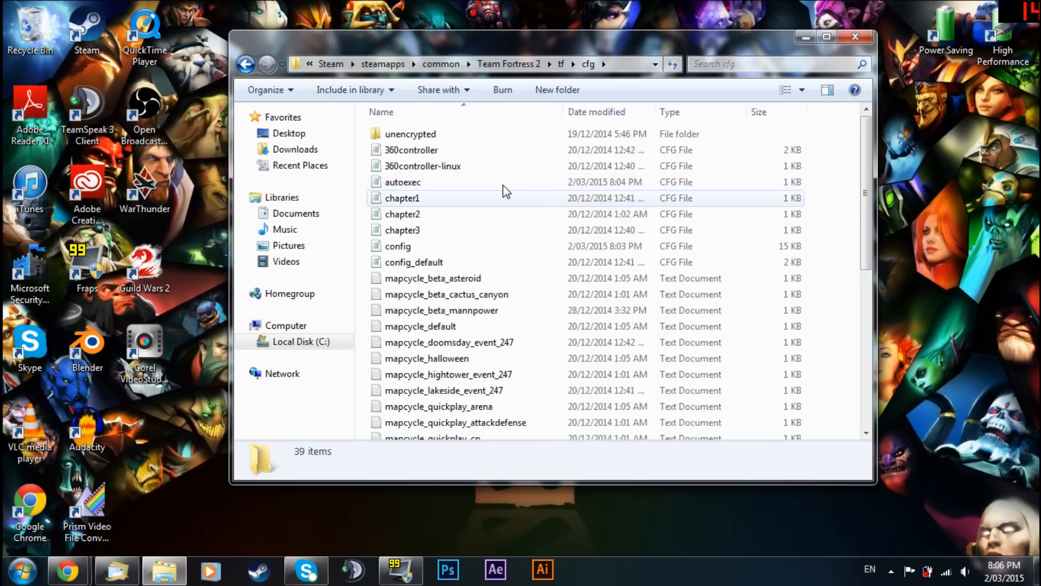
Select the autoexec script in tf\cfg to rename it to jump
click(402, 182)
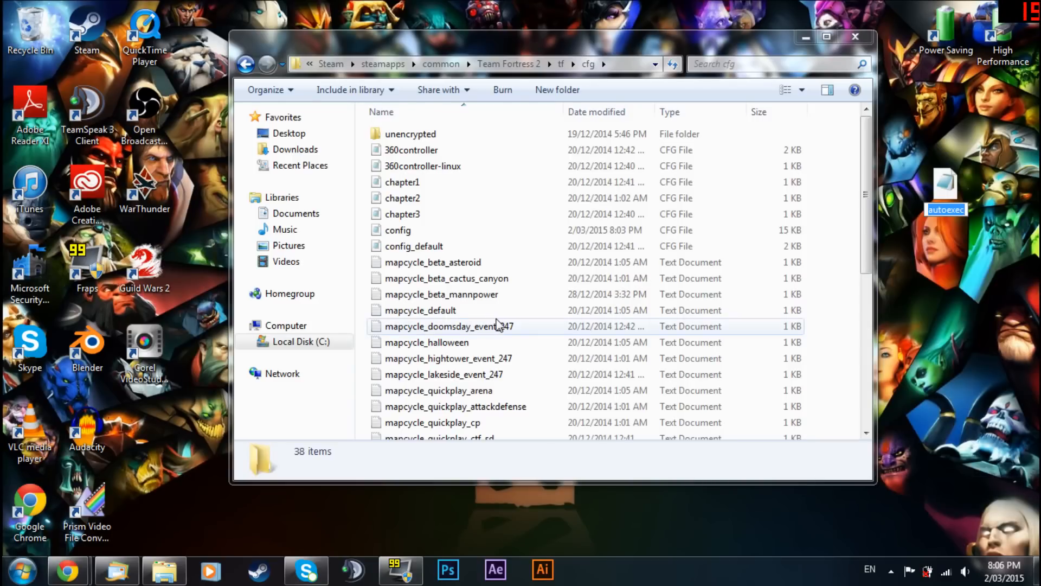
mouse_move(645, 335)
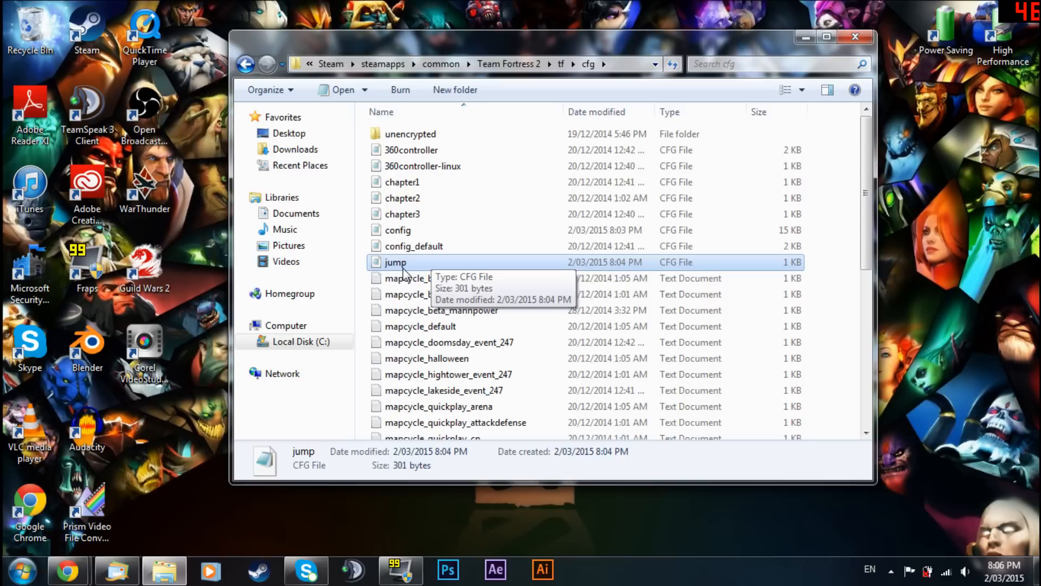
mouse_move(405, 266)
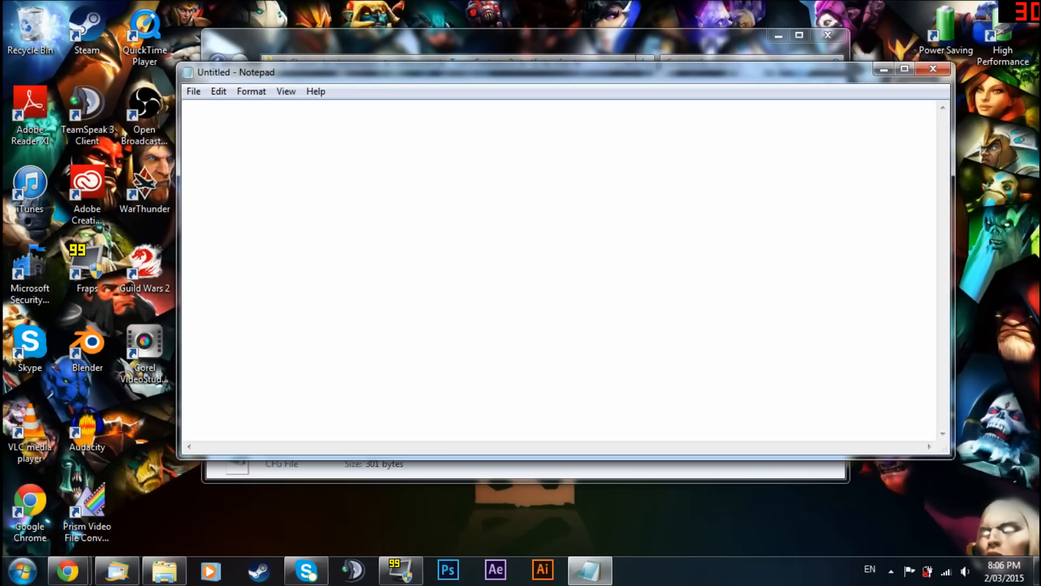
Save the p-bound regen script as autoexec.cfg with All Files type and close Notepad
text(bind x "regen")
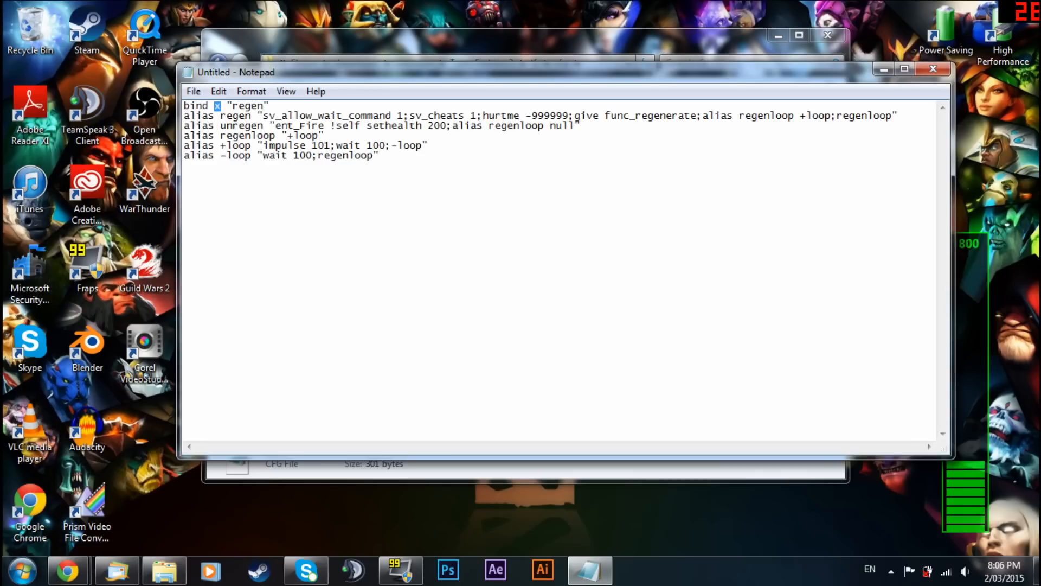
click(193, 91)
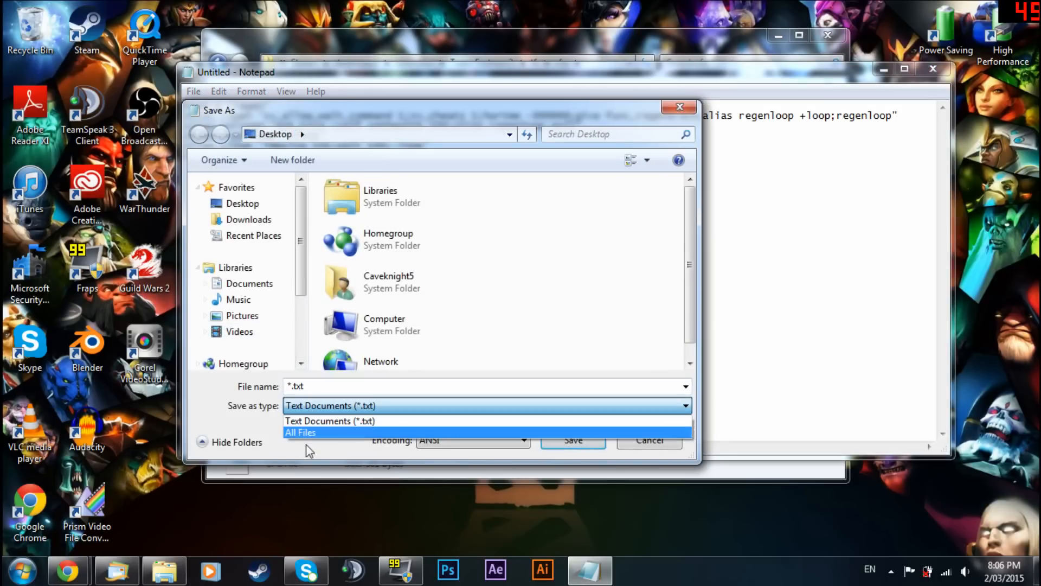
click(300, 433)
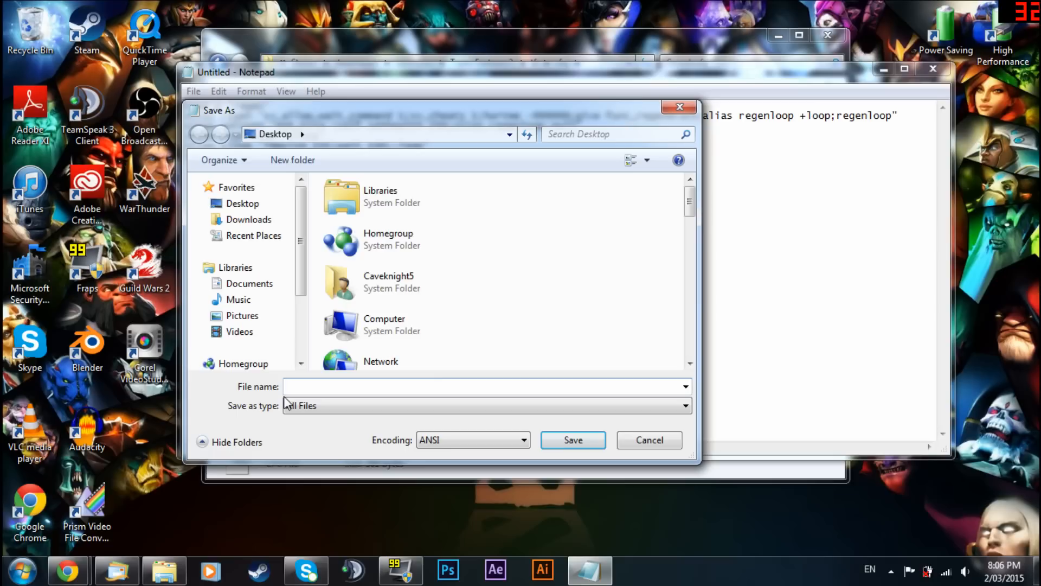
text(autoexec.cfg)
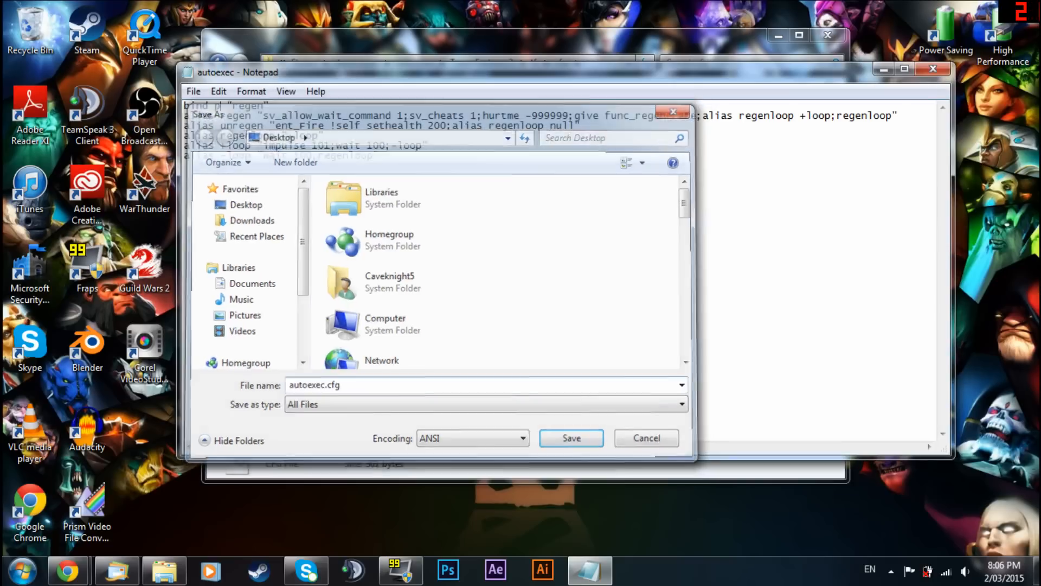
click(569, 437)
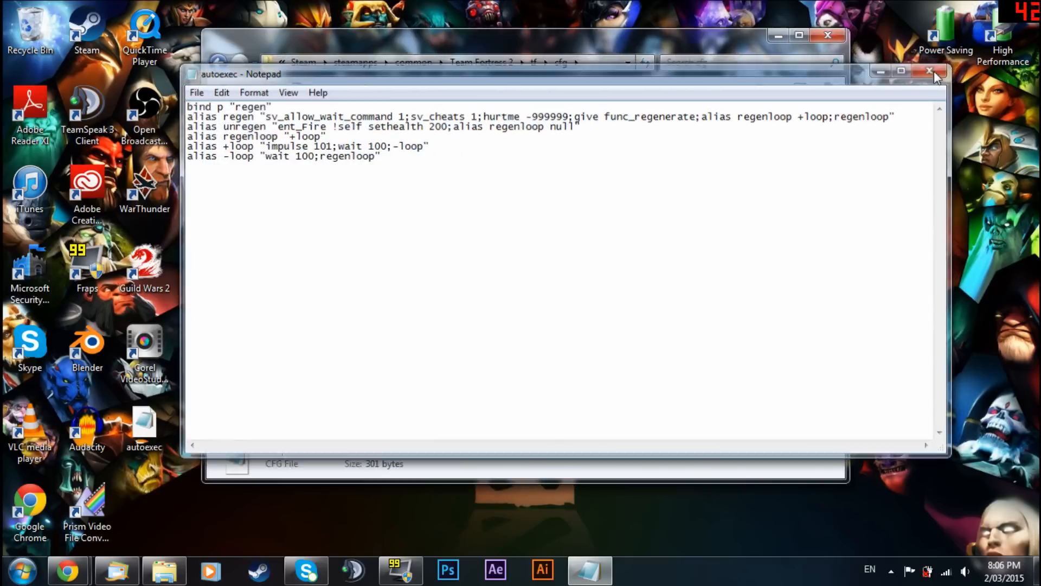
click(929, 72)
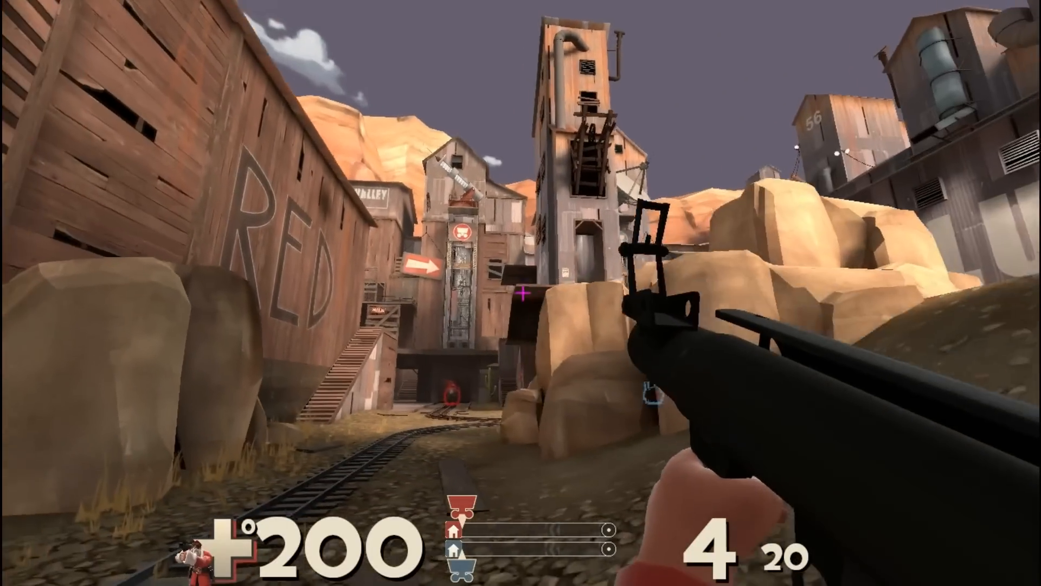
mouse_move(521, 292)
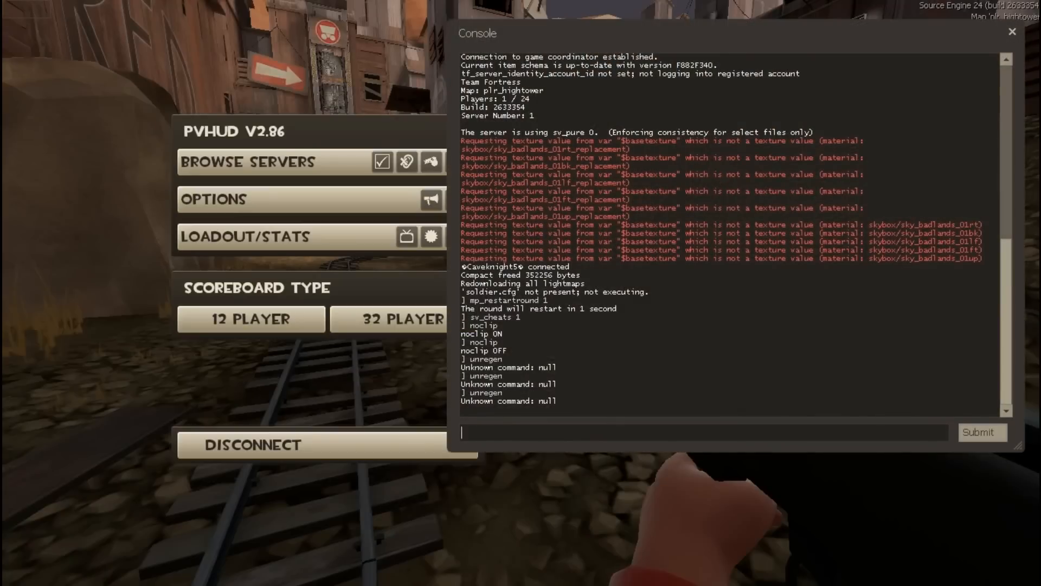
Enter exec in the console to list the available configs, including autoexec and jump
text(exec)
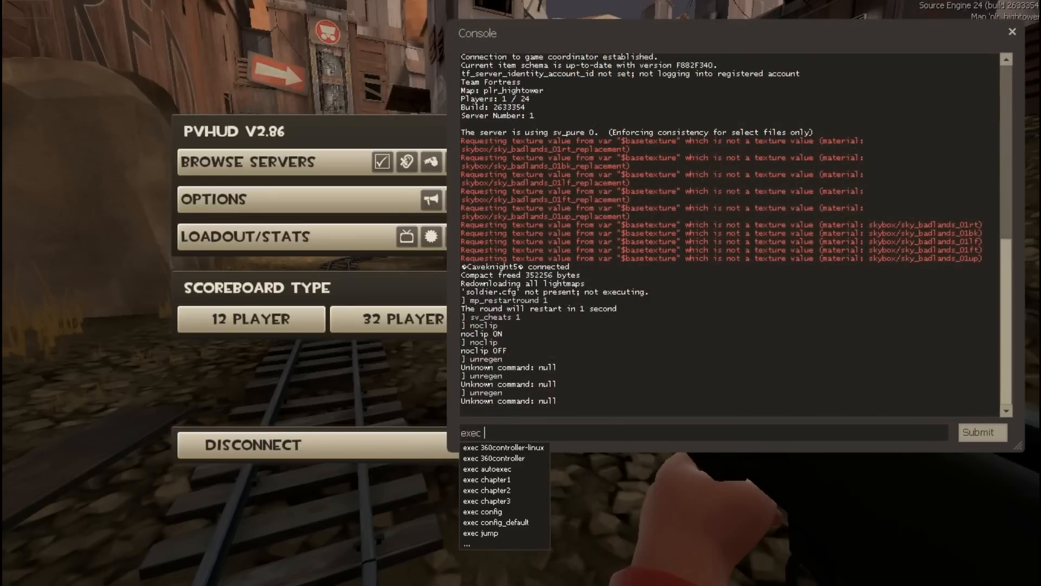